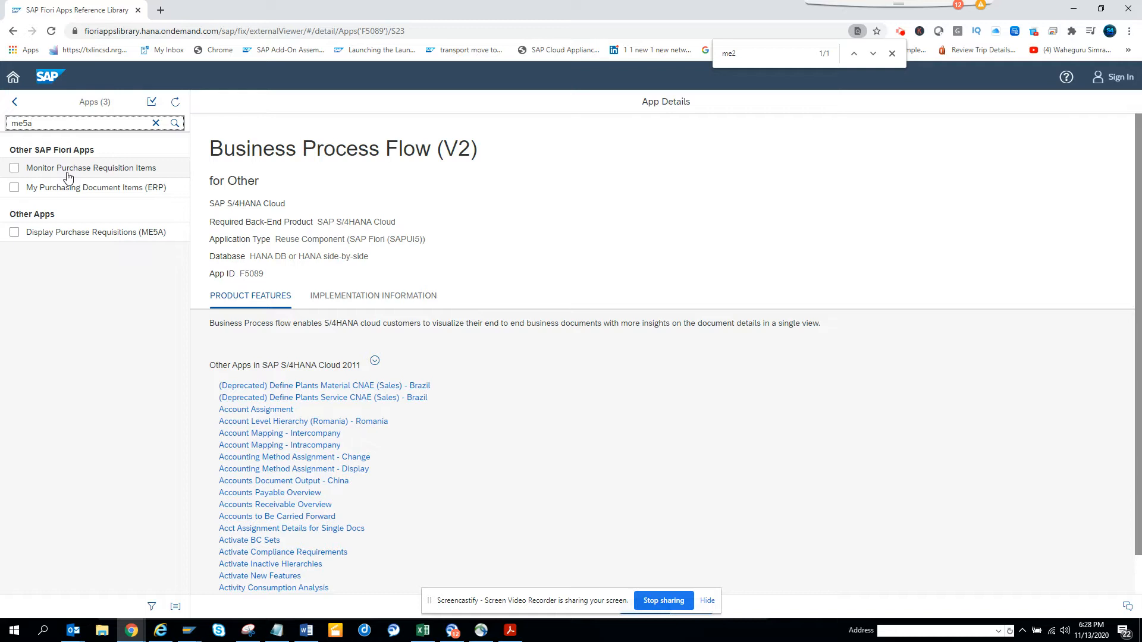
# - Change the app search from 'me5a' to wildcard 'me5*' and run it, listing 35 apps
pyautogui.click(79, 123)
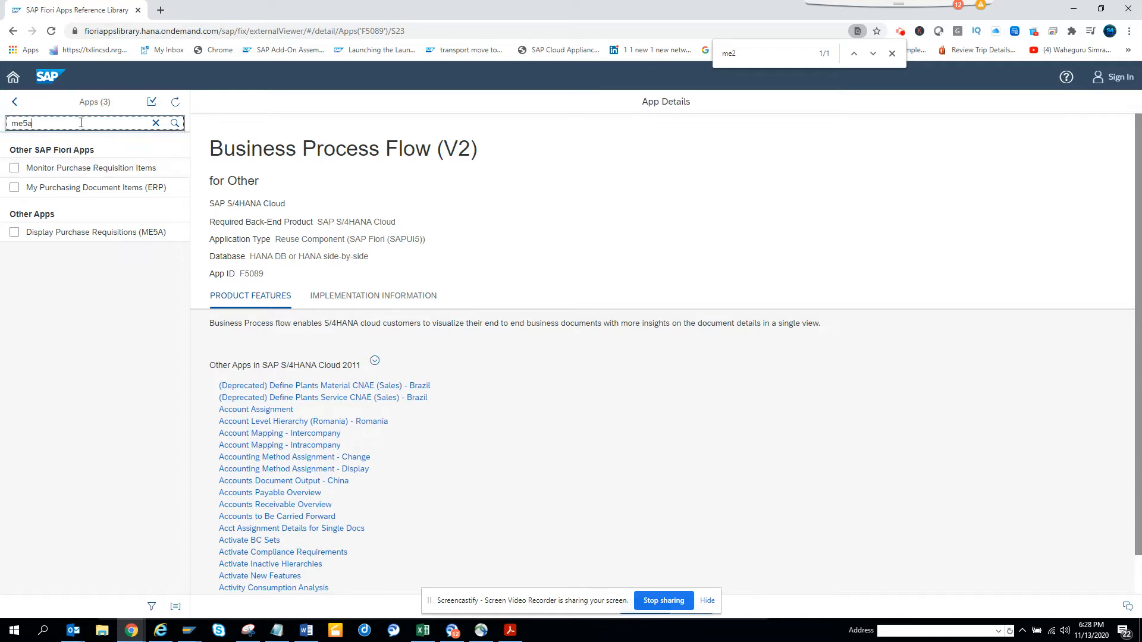
pyautogui.press('Backspace')
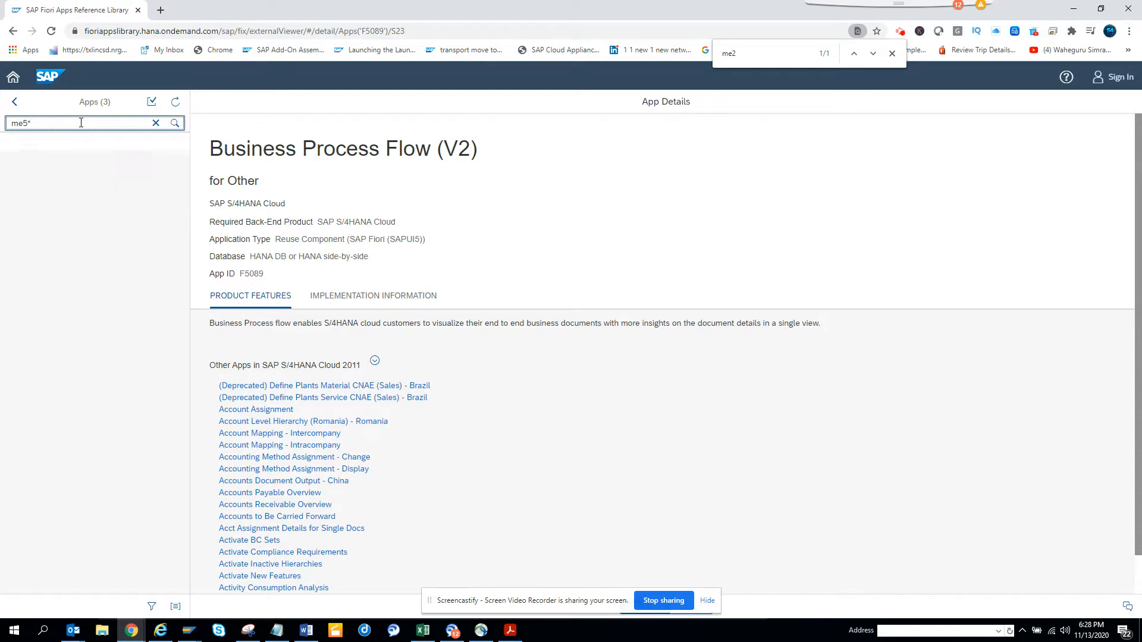
pyautogui.click(174, 122)
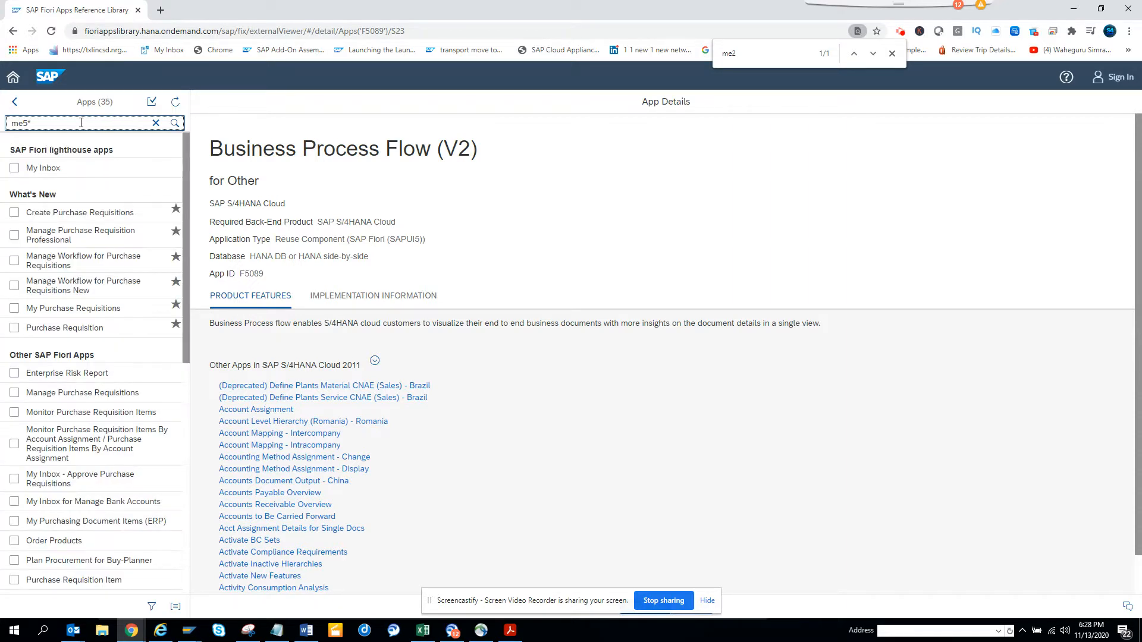
pyautogui.moveTo(97, 176)
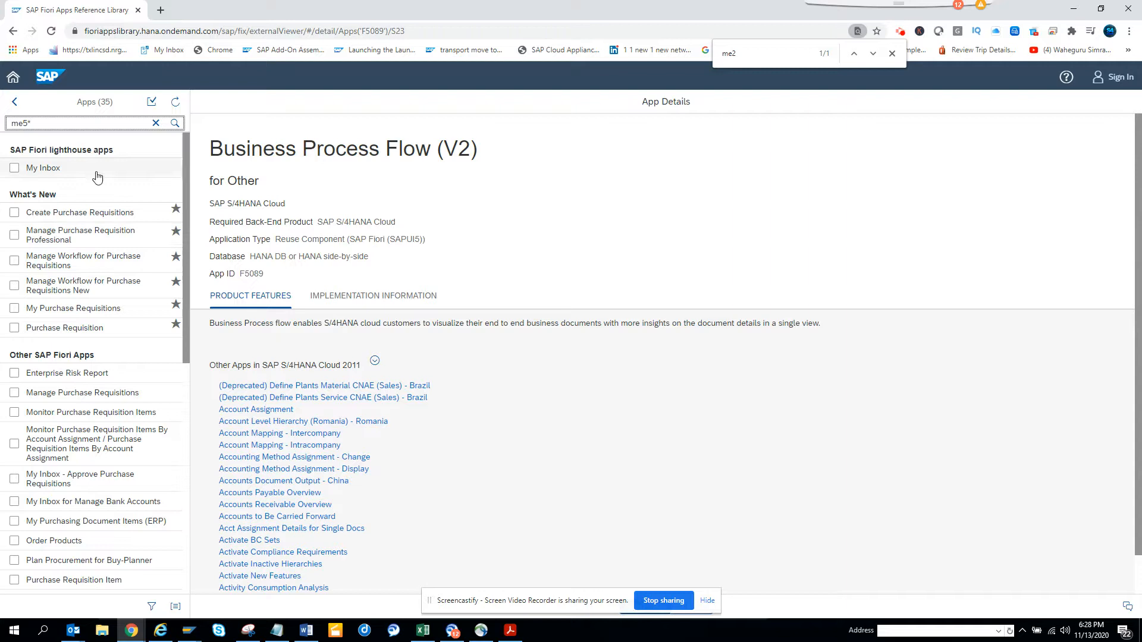
pyautogui.moveTo(187, 339)
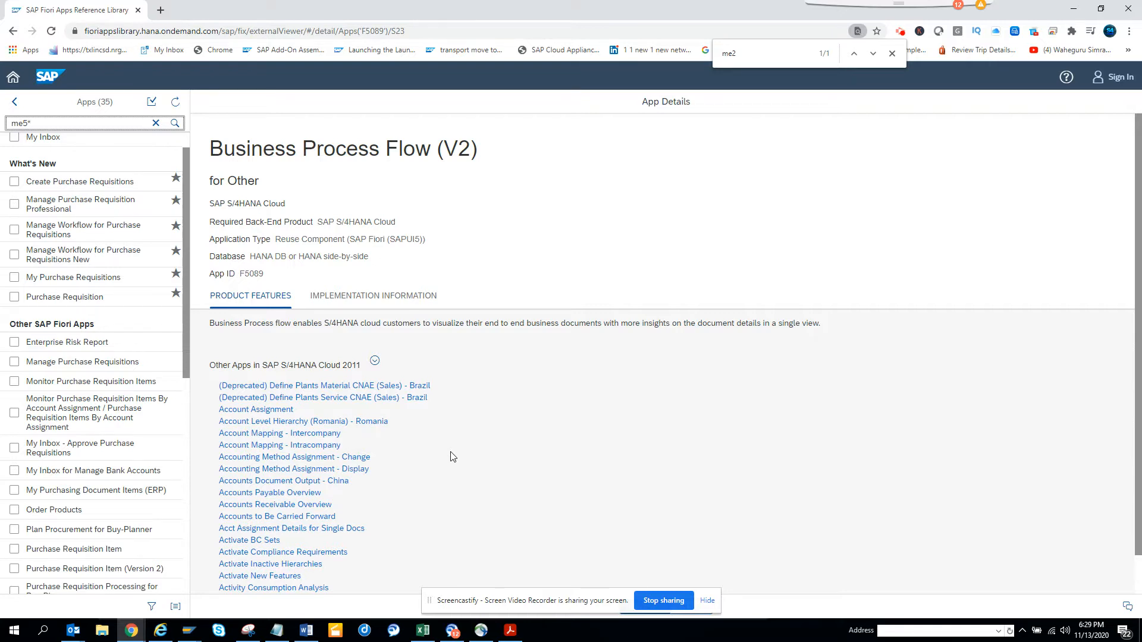
# - Switch from the browser to the SAP GUI window with the Easy Access favourites
pyautogui.press('alt+tab')
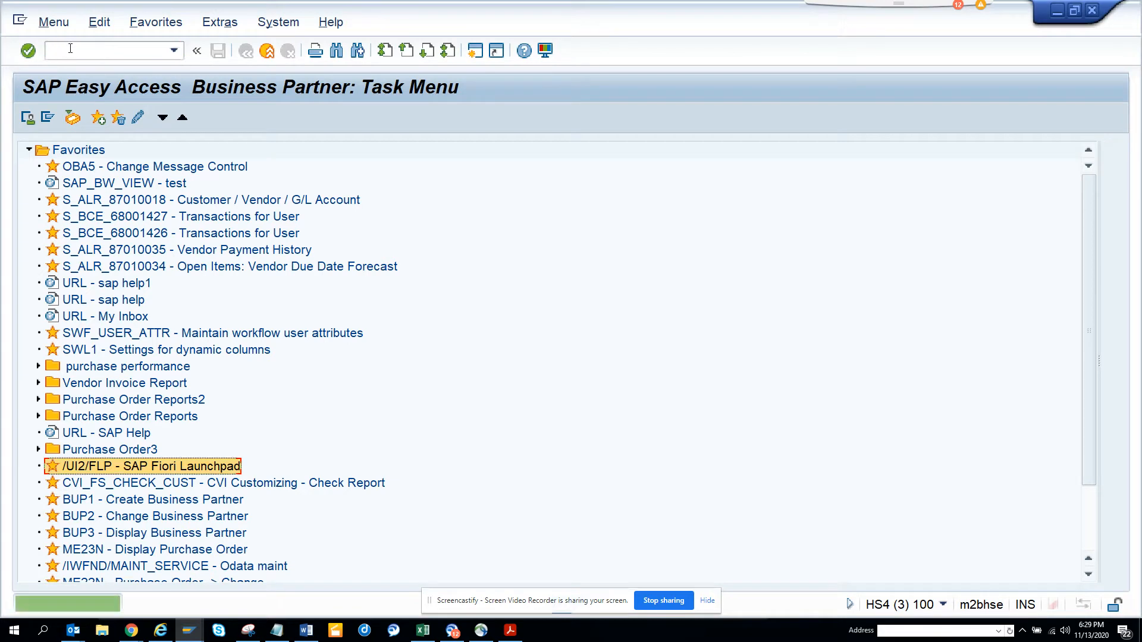
# - Display table SUI_TM_MM_APP via SE16, select the TCODE column, then return to the Fiori app
pyautogui.write('se')
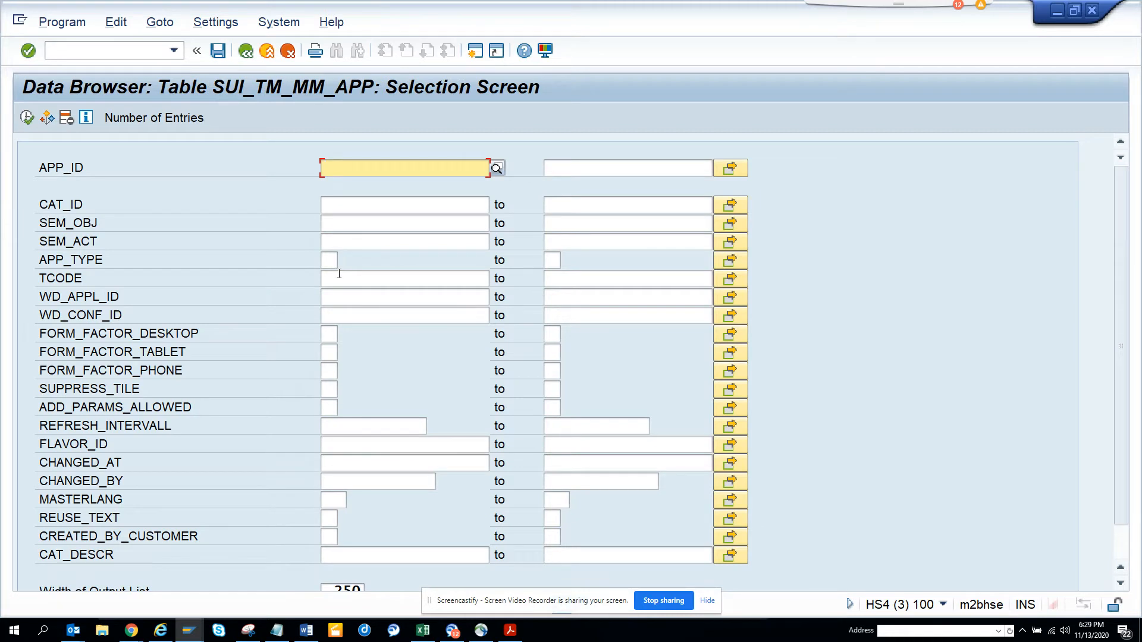
pyautogui.write('me')
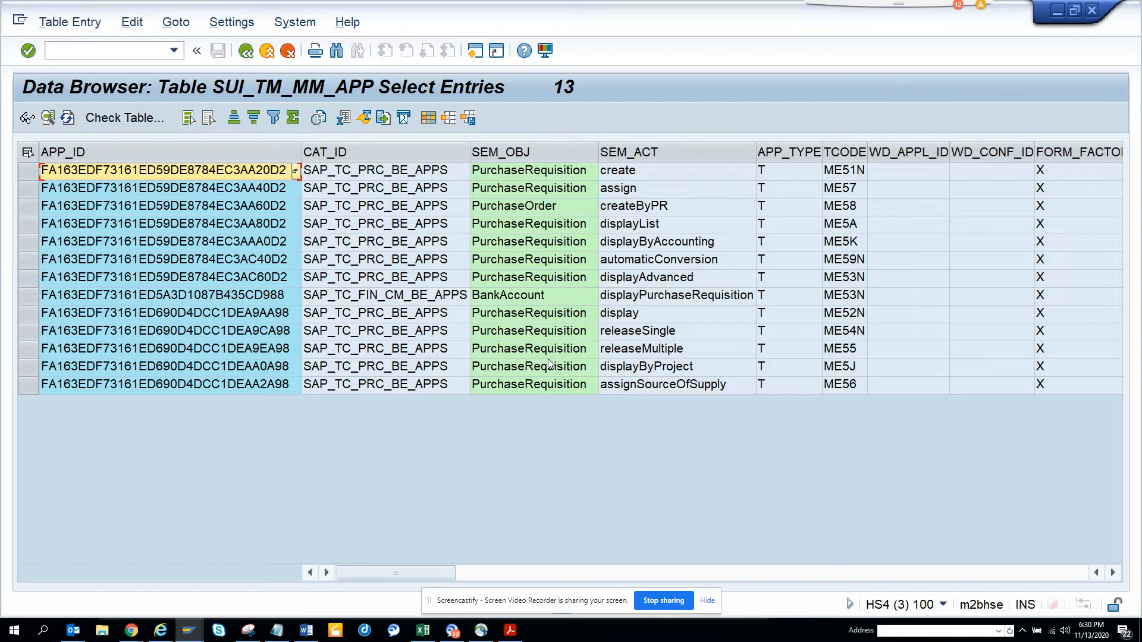
pyautogui.moveTo(785, 256)
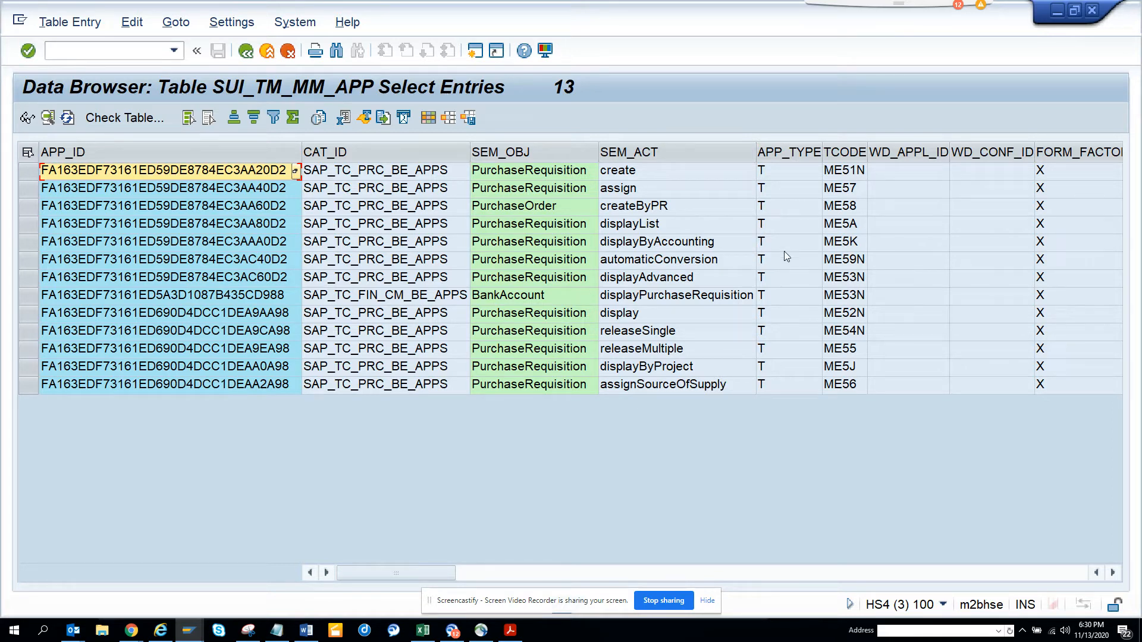
pyautogui.moveTo(845, 353)
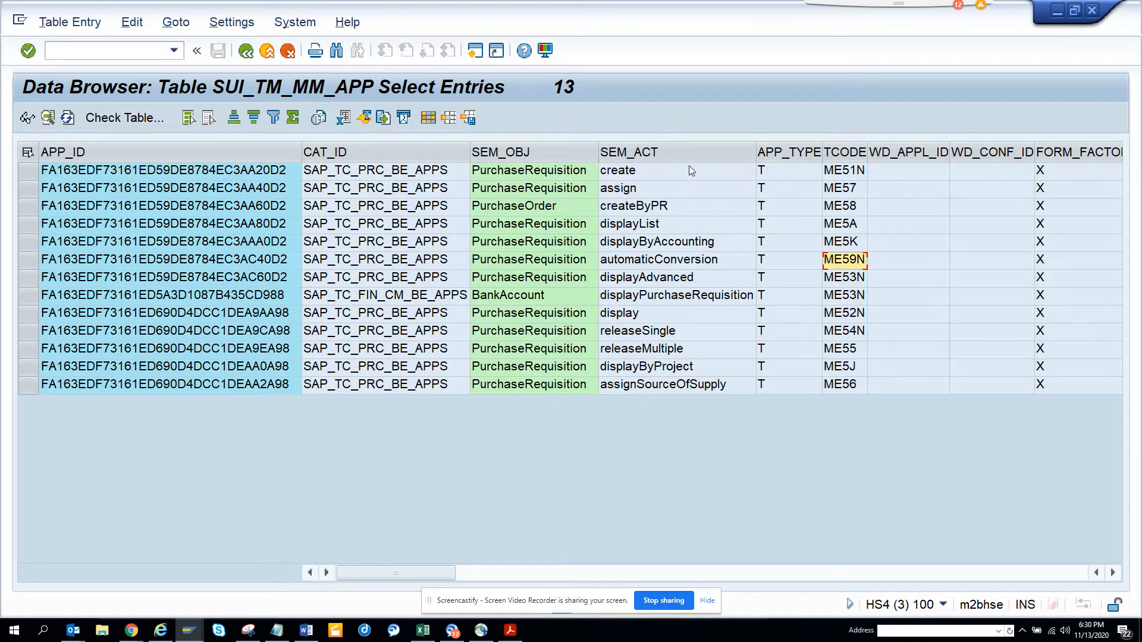
pyautogui.click(844, 153)
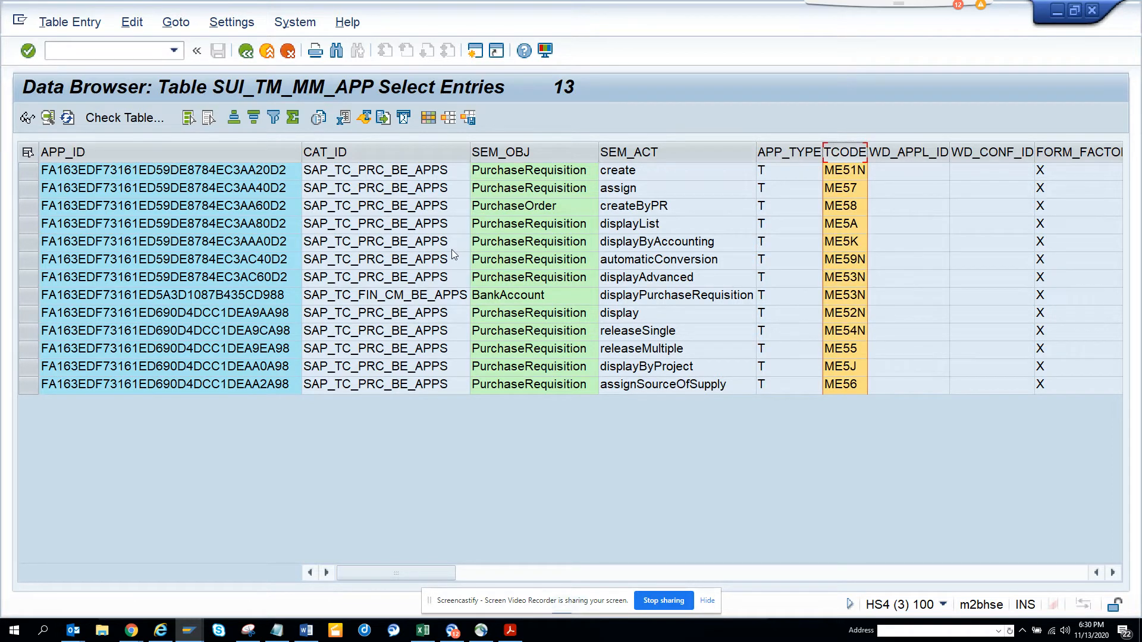
pyautogui.moveTo(844, 232)
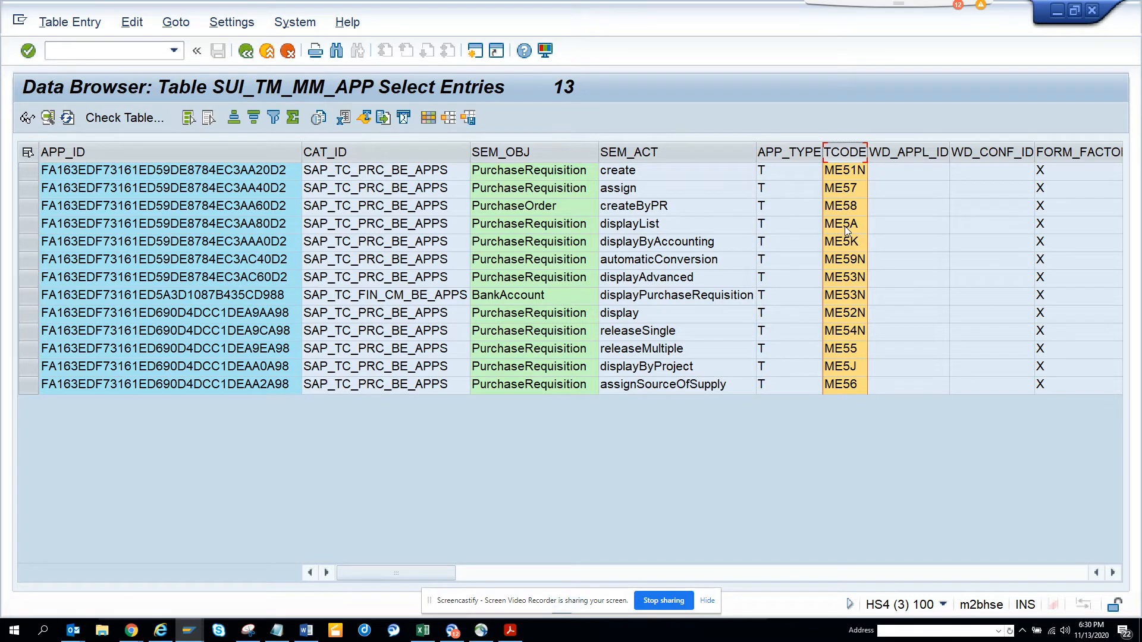
pyautogui.moveTo(847, 226)
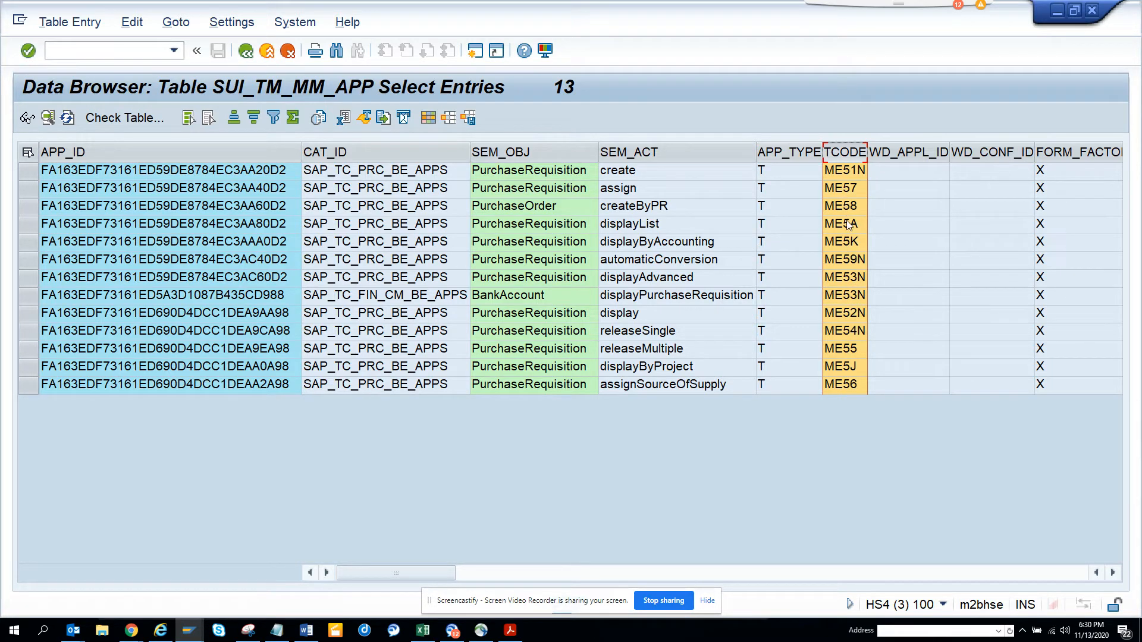
pyautogui.moveTo(847, 248)
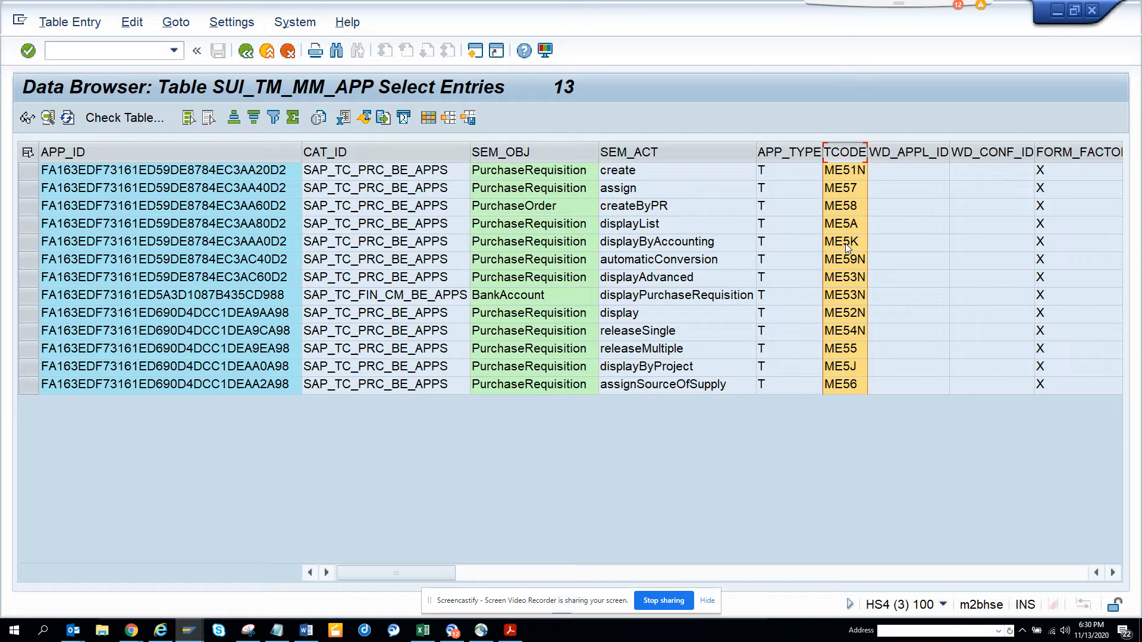
pyautogui.moveTo(842, 363)
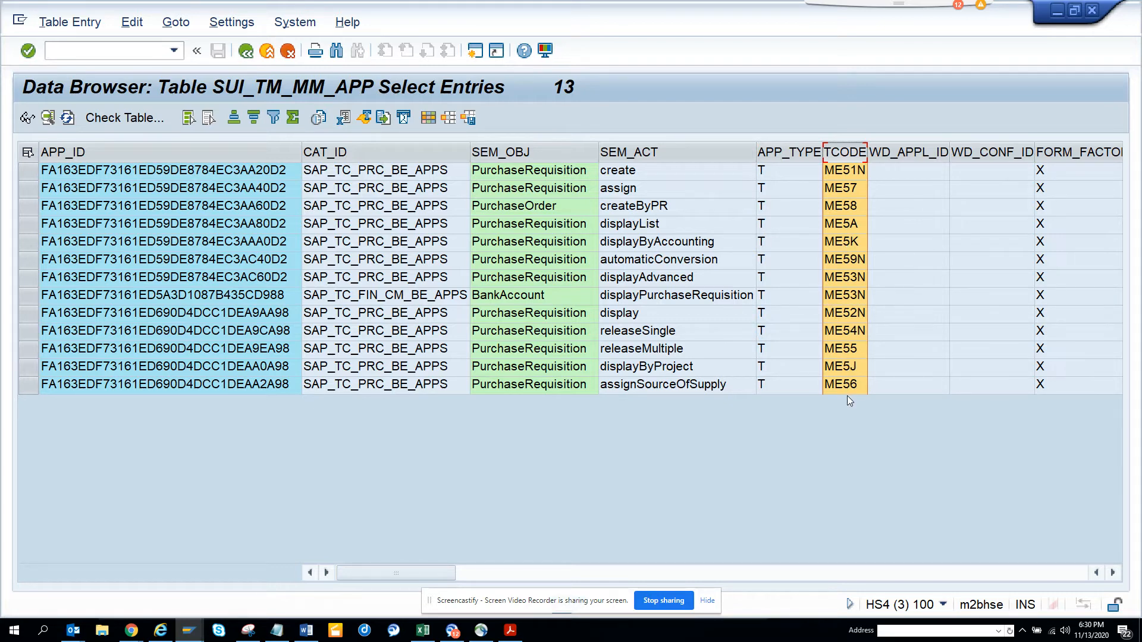
pyautogui.click(845, 385)
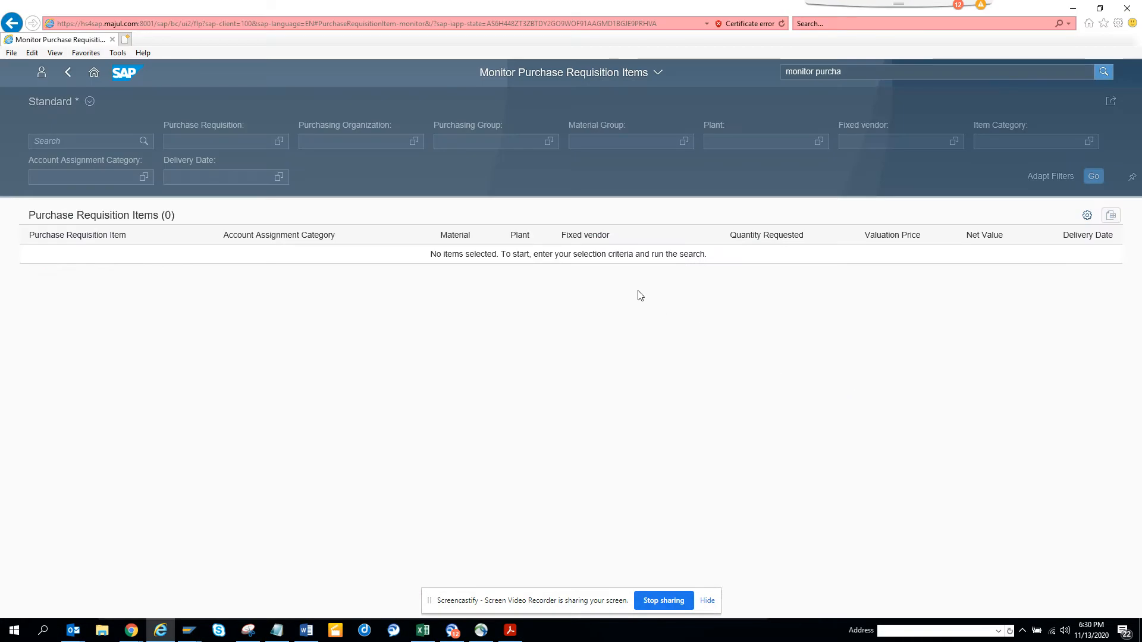
pyautogui.moveTo(614, 190)
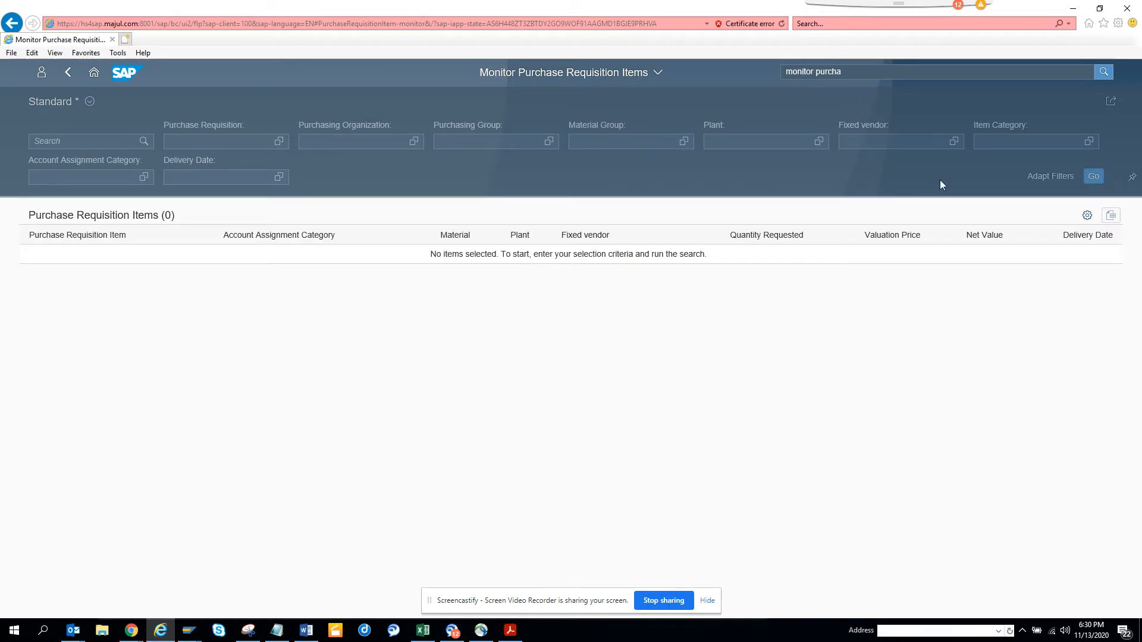
# - Load all 162 requisition items with Go and bring up the table's view settings
pyautogui.click(1093, 176)
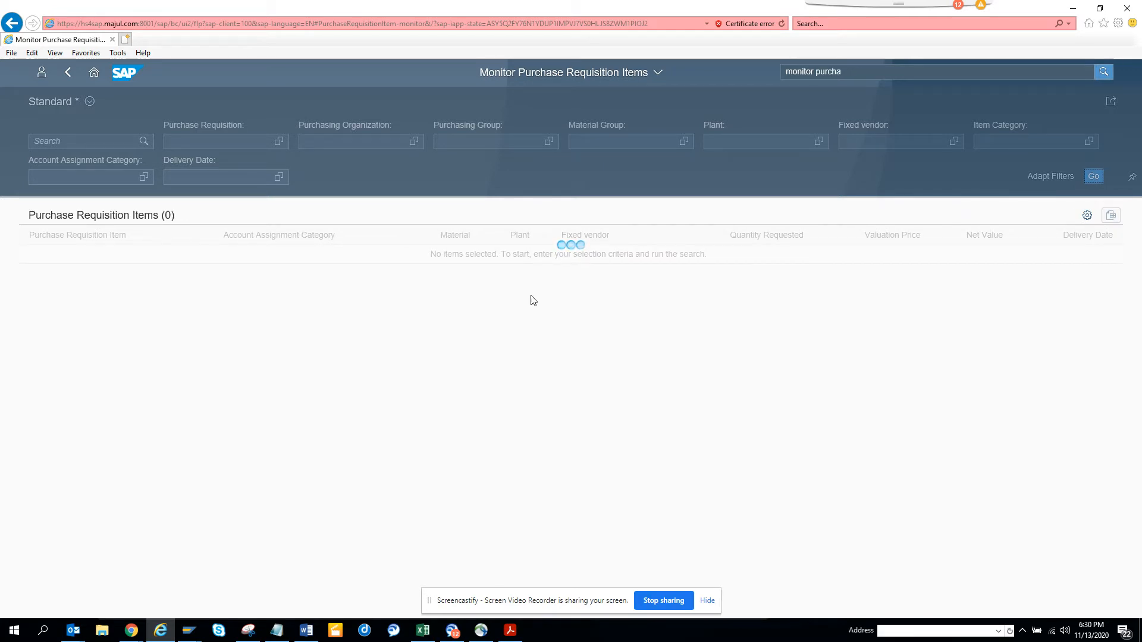
pyautogui.click(1092, 177)
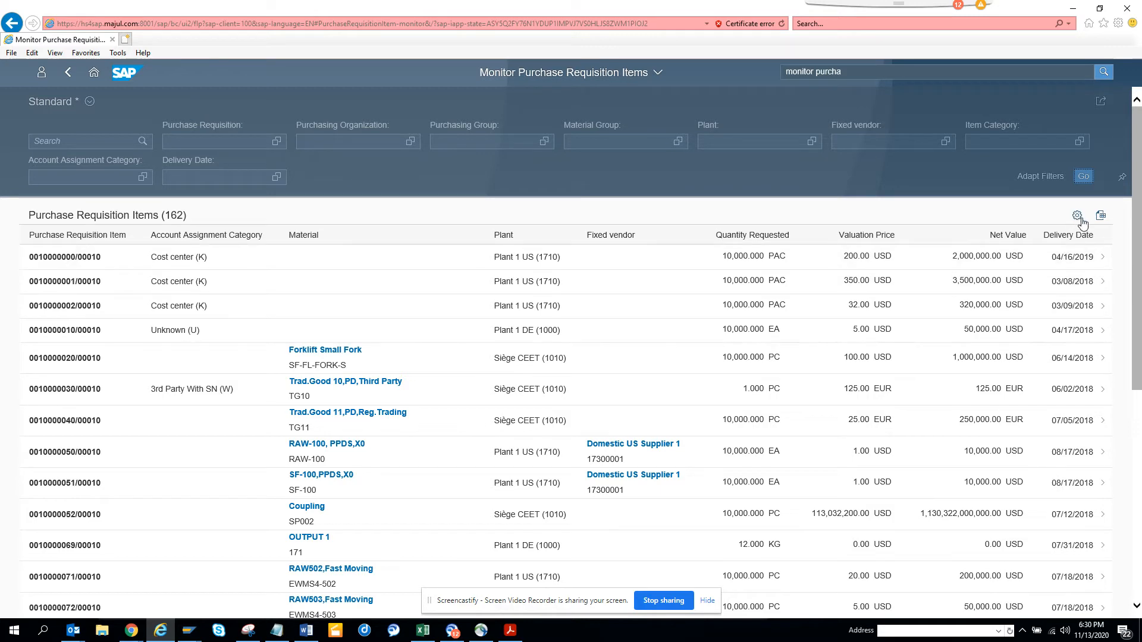
pyautogui.click(1078, 215)
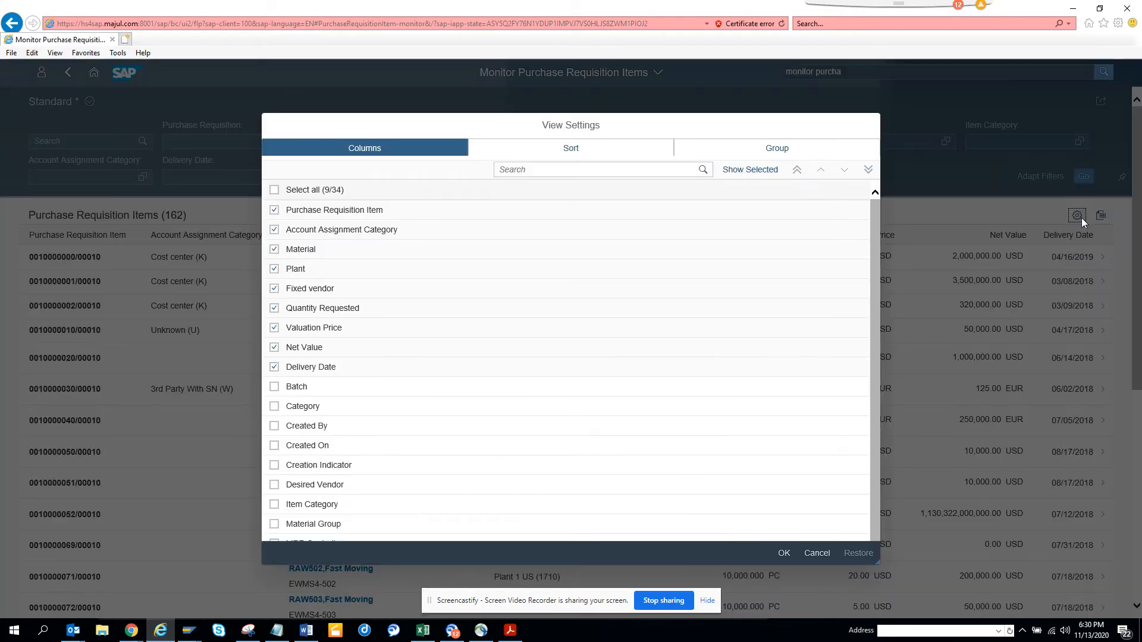
pyautogui.moveTo(541, 447)
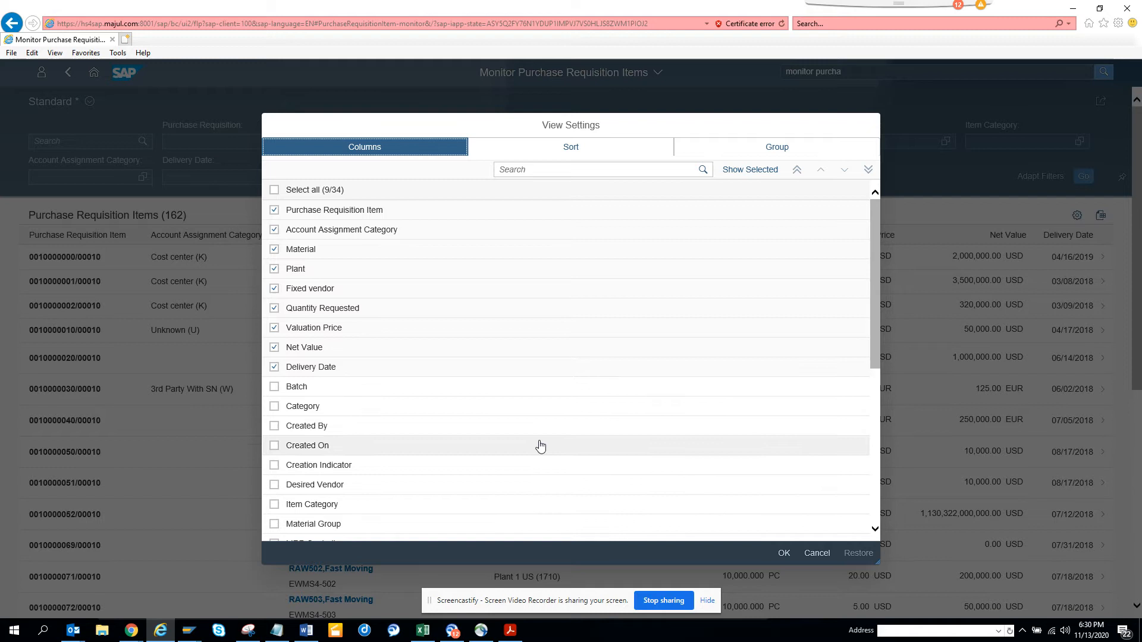
# - Select Created By, Desired Vendor and Purchasing Group columns and confirm with OK
pyautogui.click(275, 426)
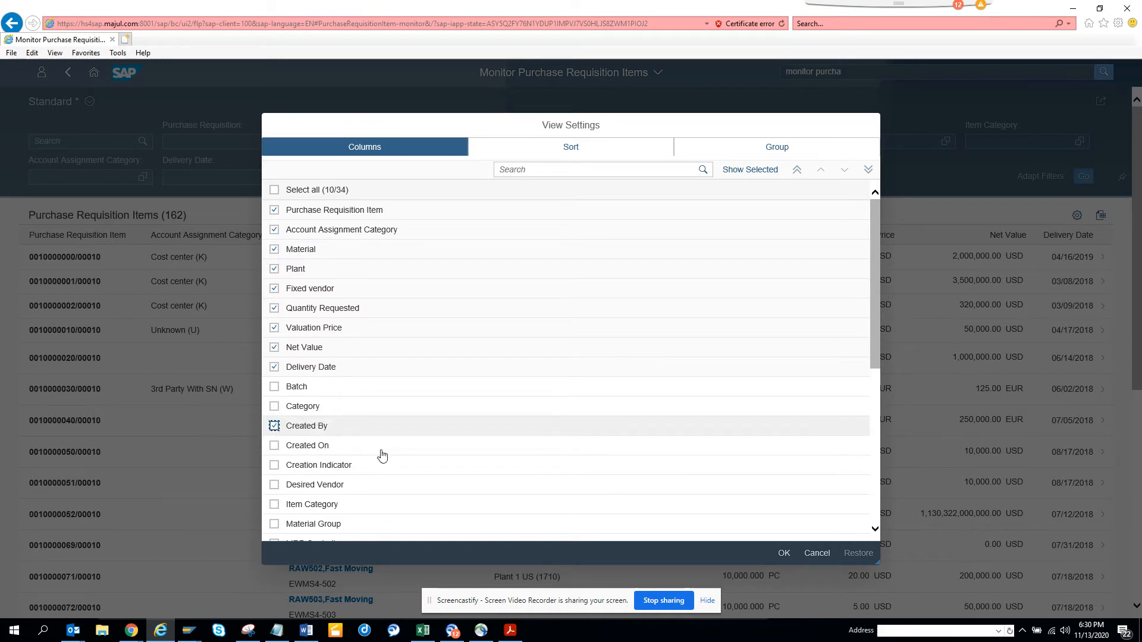
pyautogui.click(274, 426)
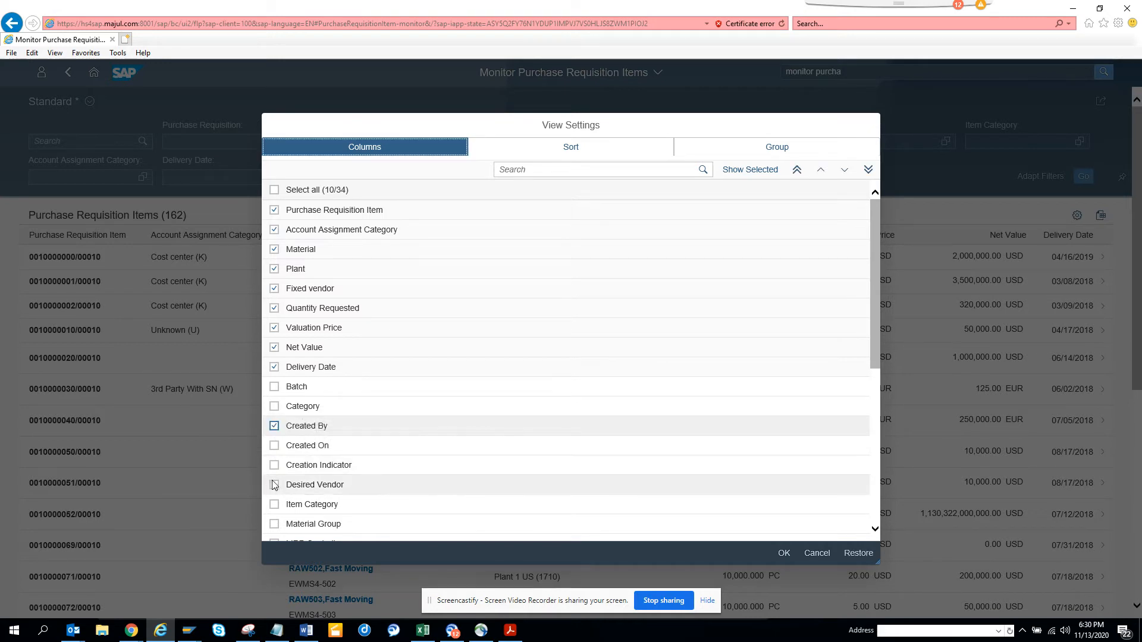
pyautogui.click(274, 484)
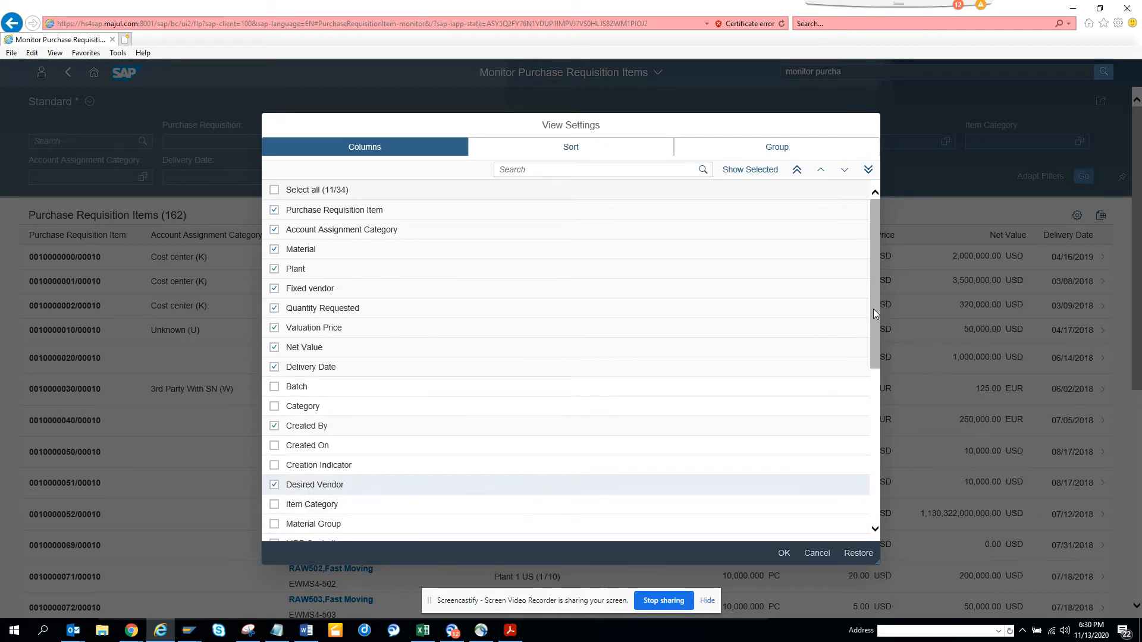
pyautogui.scroll(-3)
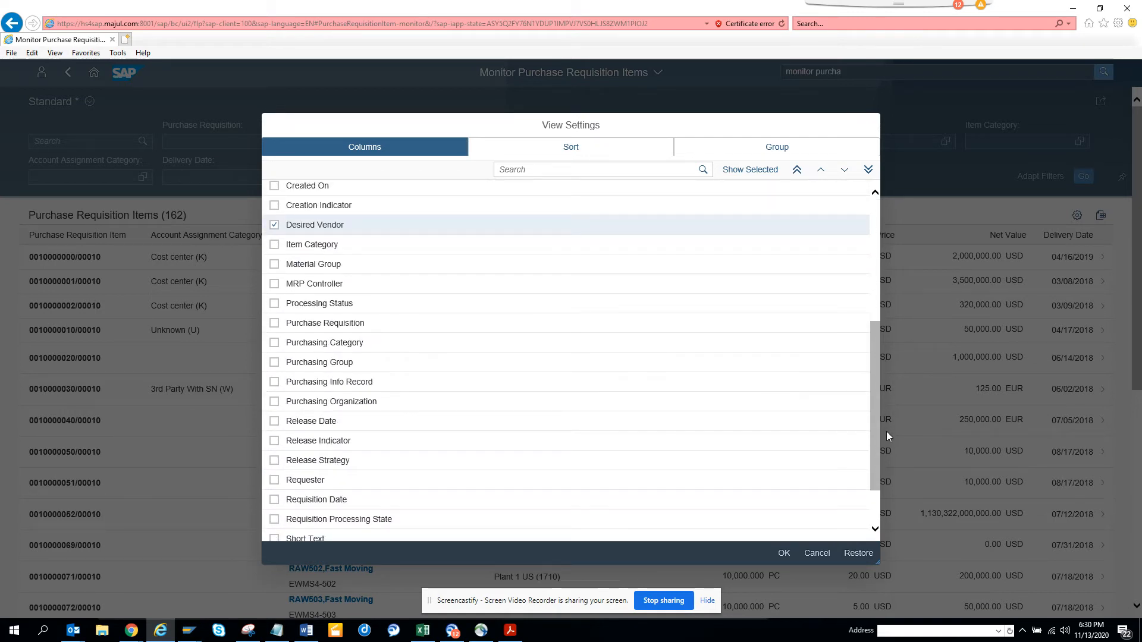
pyautogui.click(275, 362)
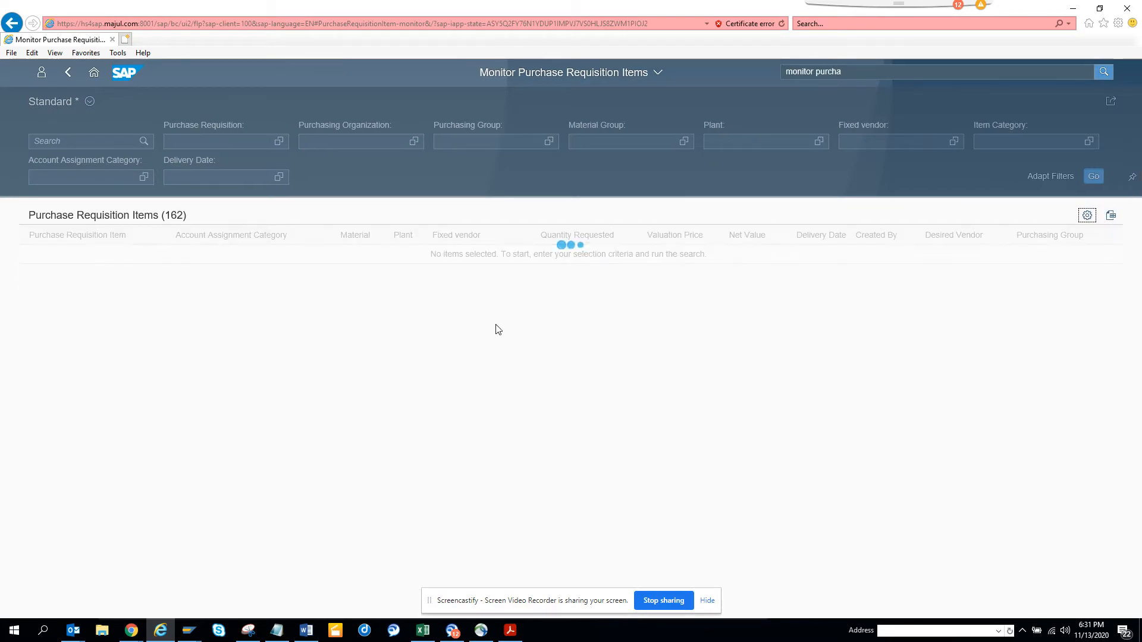
pyautogui.click(1094, 176)
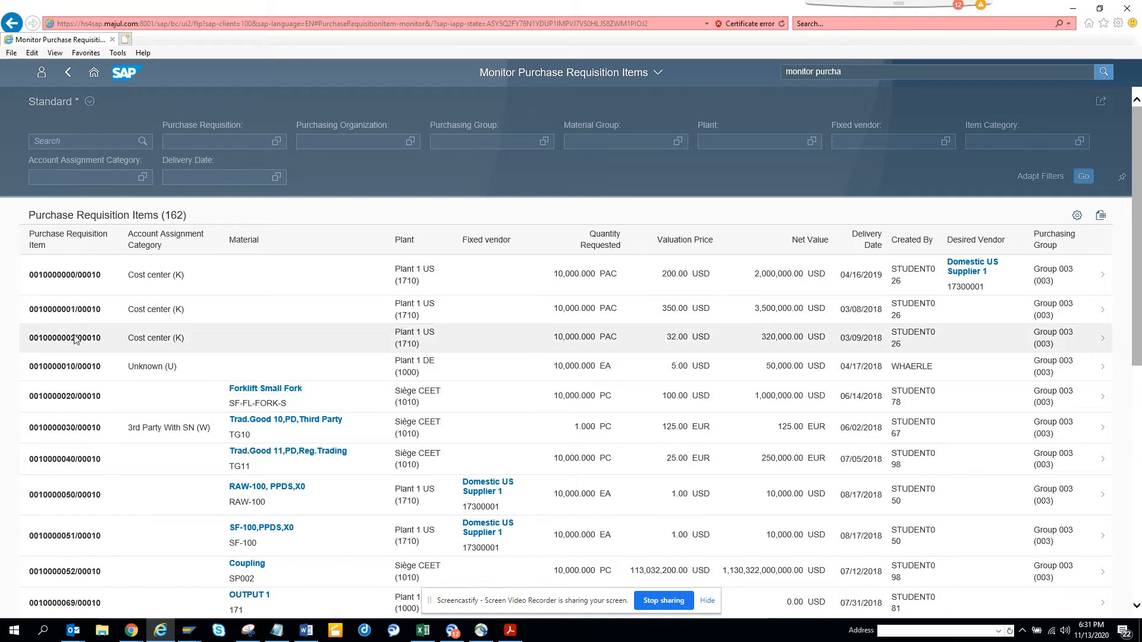
pyautogui.click(65, 336)
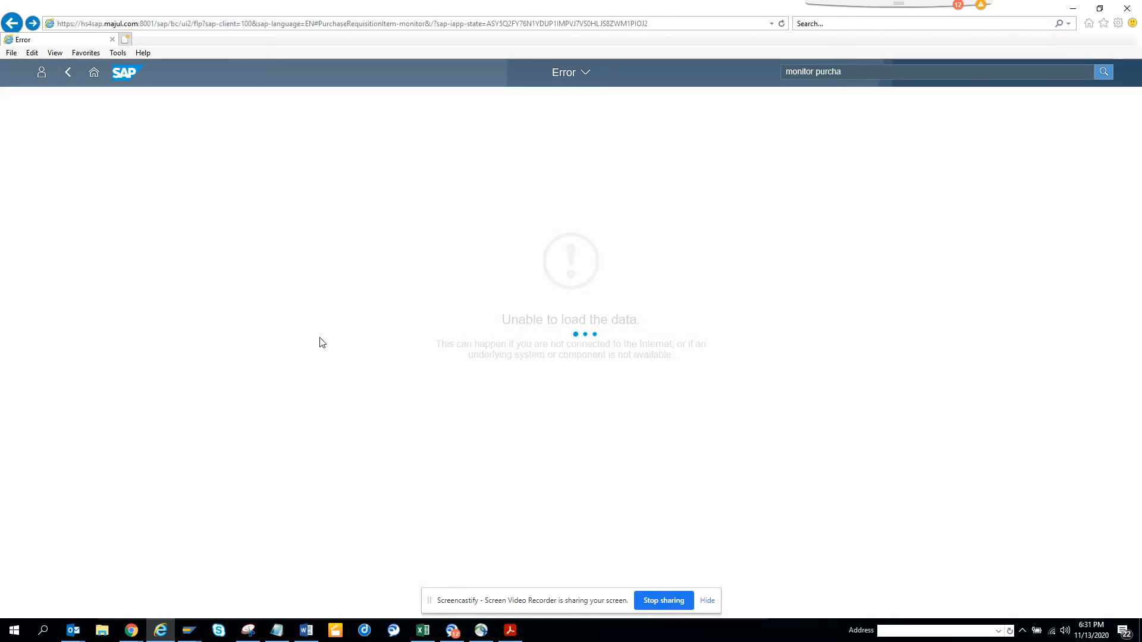
pyautogui.moveTo(230, 371)
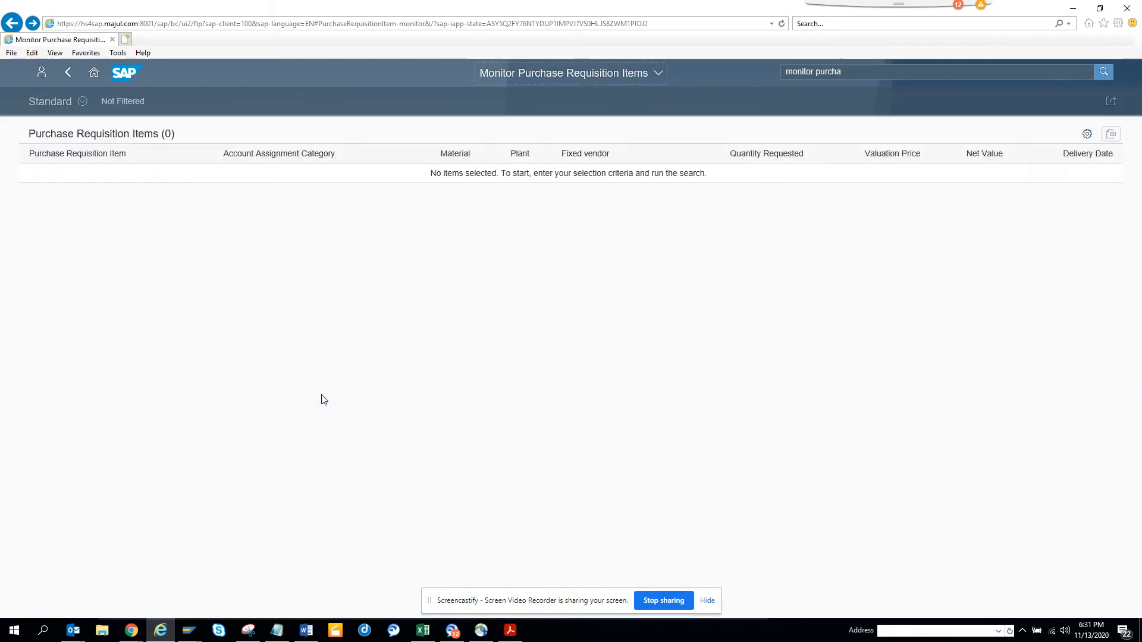
# - Try the fact sheet of material Trad.Good 10,PD,Third Party, then go back and reload the 162 items
pyautogui.click(1103, 72)
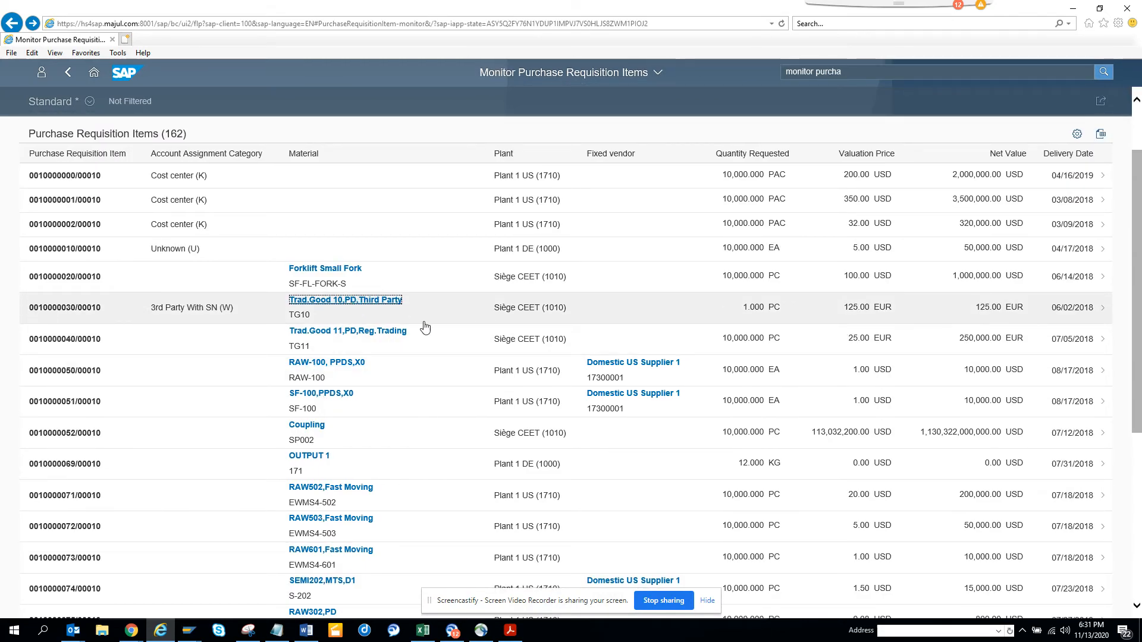
pyautogui.click(345, 300)
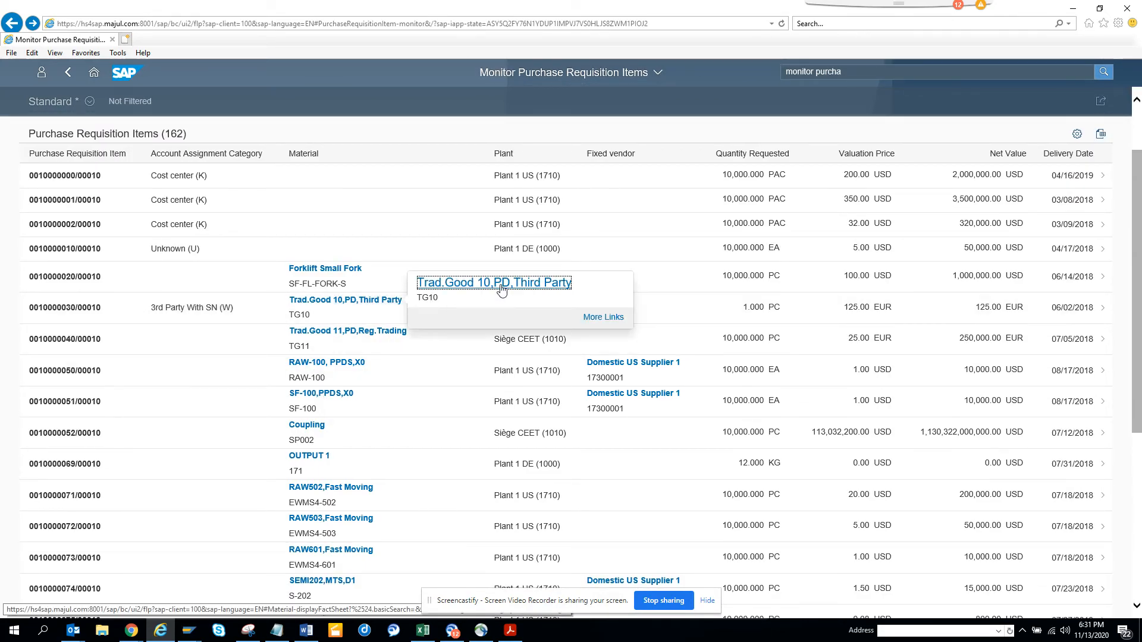
pyautogui.click(494, 284)
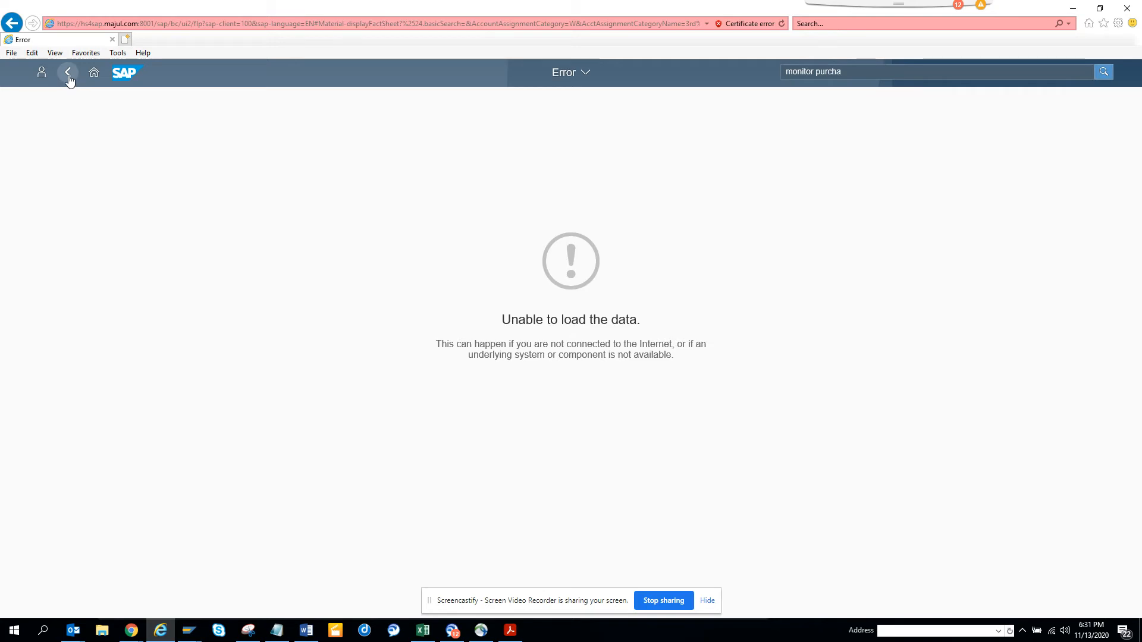
pyautogui.click(68, 73)
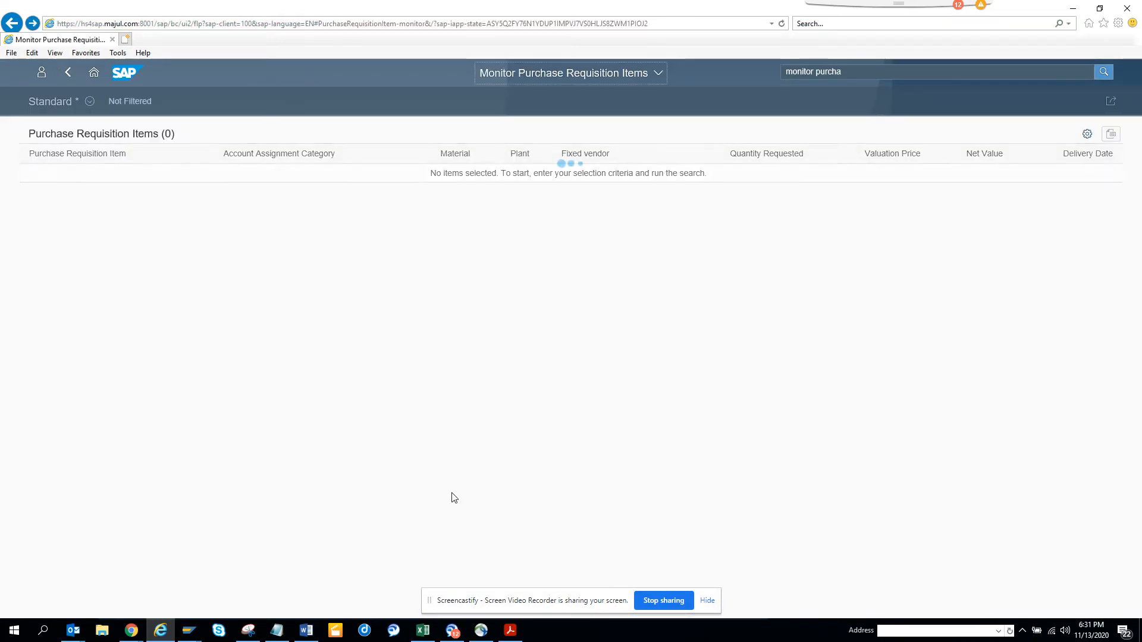
pyautogui.click(1102, 71)
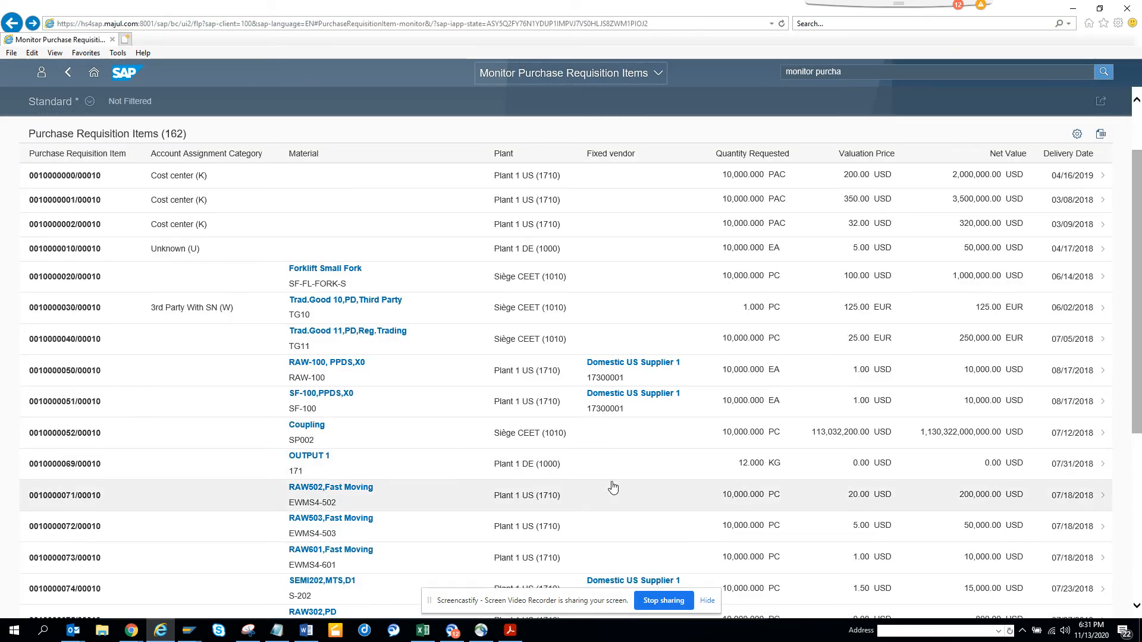
pyautogui.moveTo(632, 362)
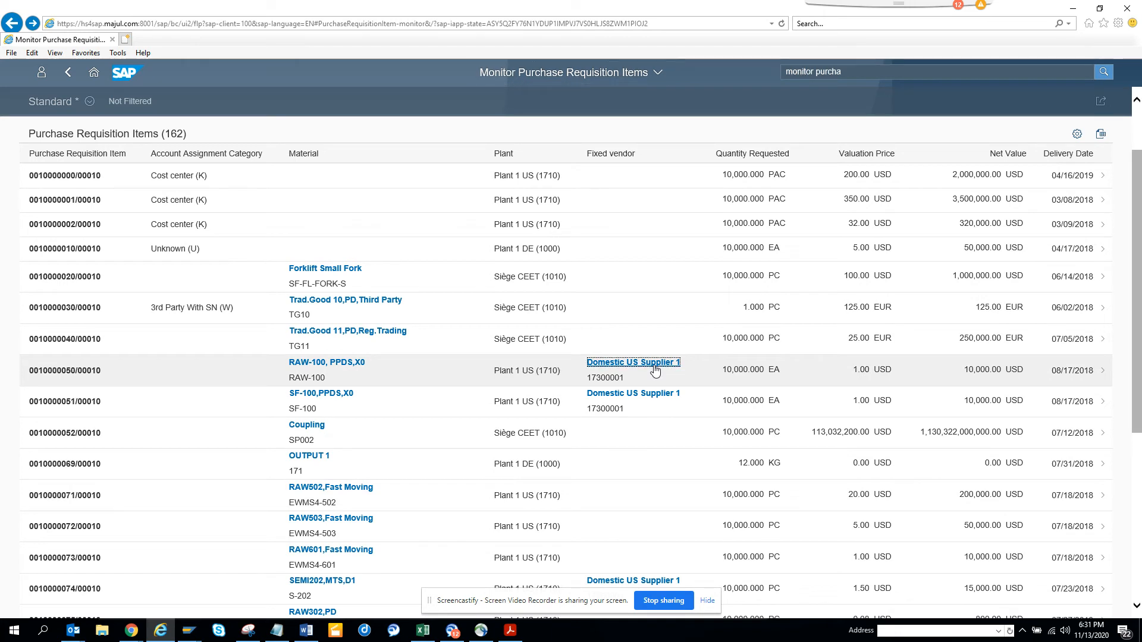
# - From the Domestic US Supplier 1 link, navigate to Manage Supplier Line Items
pyautogui.click(632, 361)
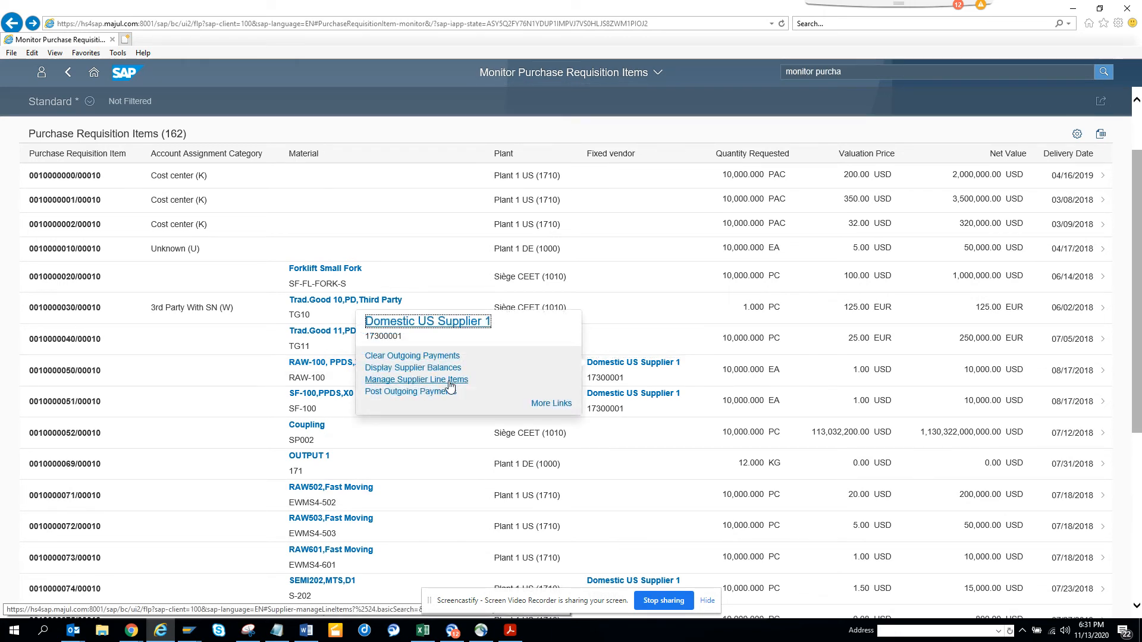
pyautogui.click(415, 380)
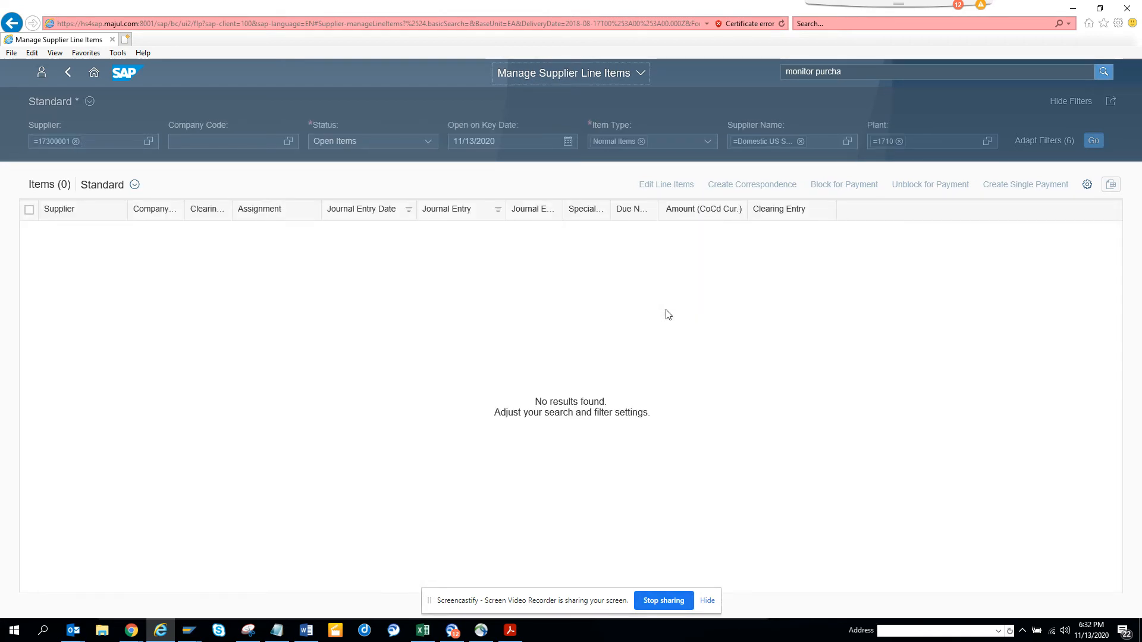
pyautogui.moveTo(447, 210)
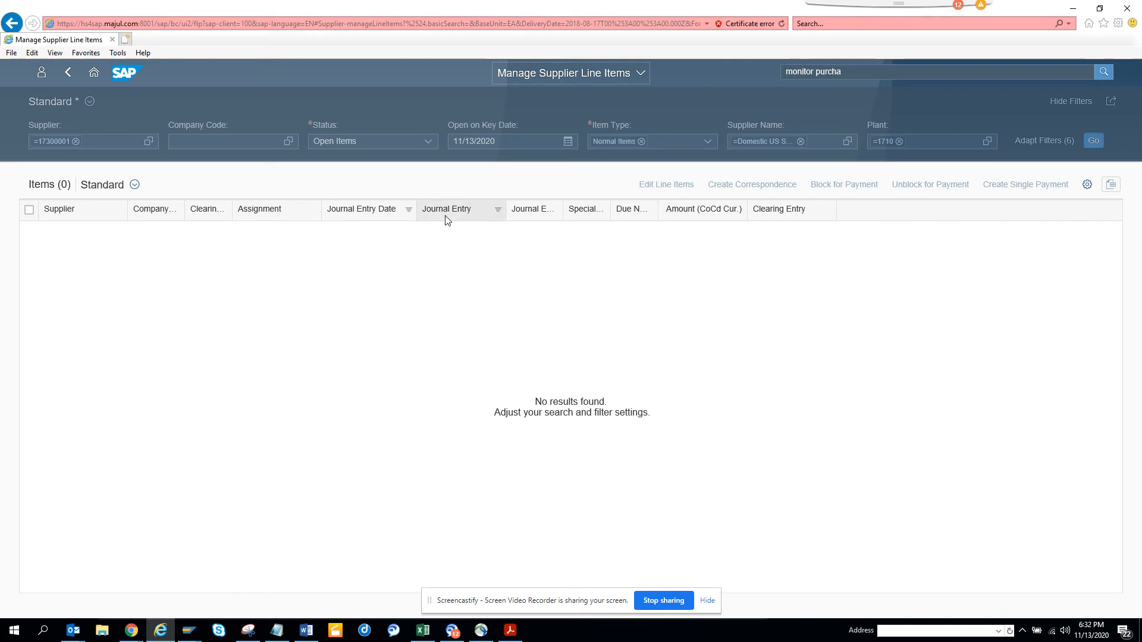
pyautogui.moveTo(271, 209)
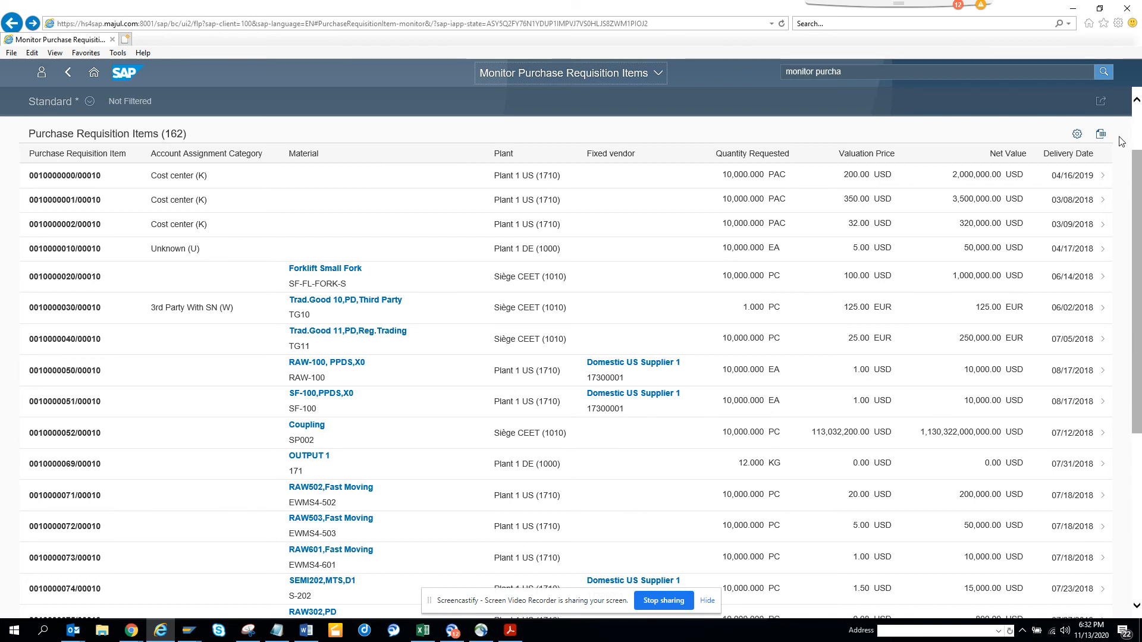
pyautogui.moveTo(1101, 135)
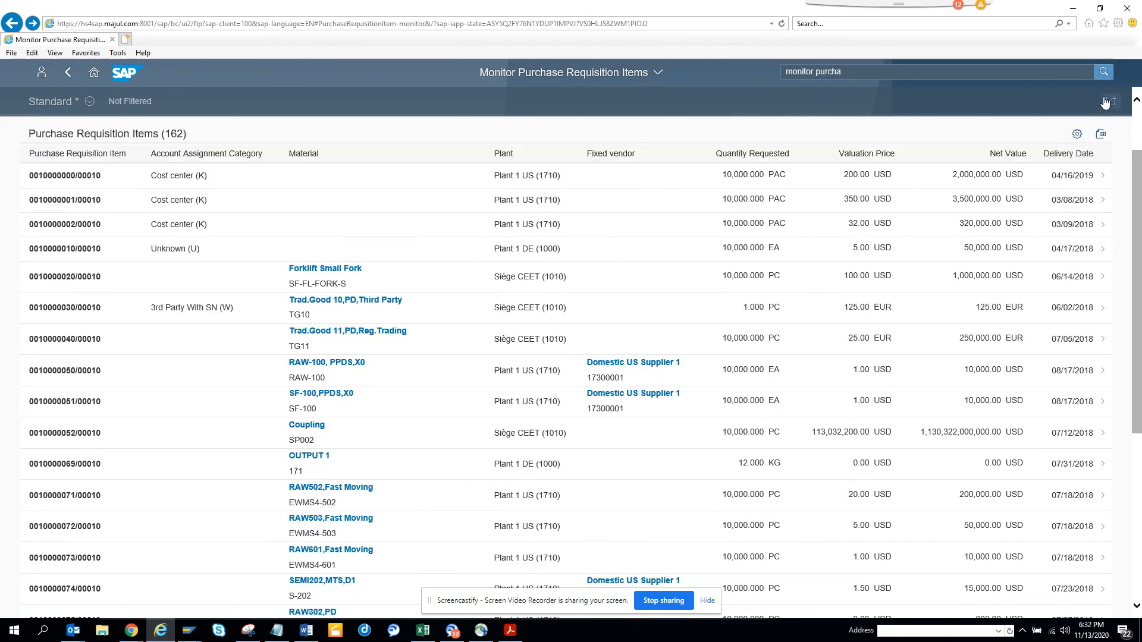
# - View the Send Email and Save as Tile share options, then expand the filter bar
pyautogui.click(1102, 101)
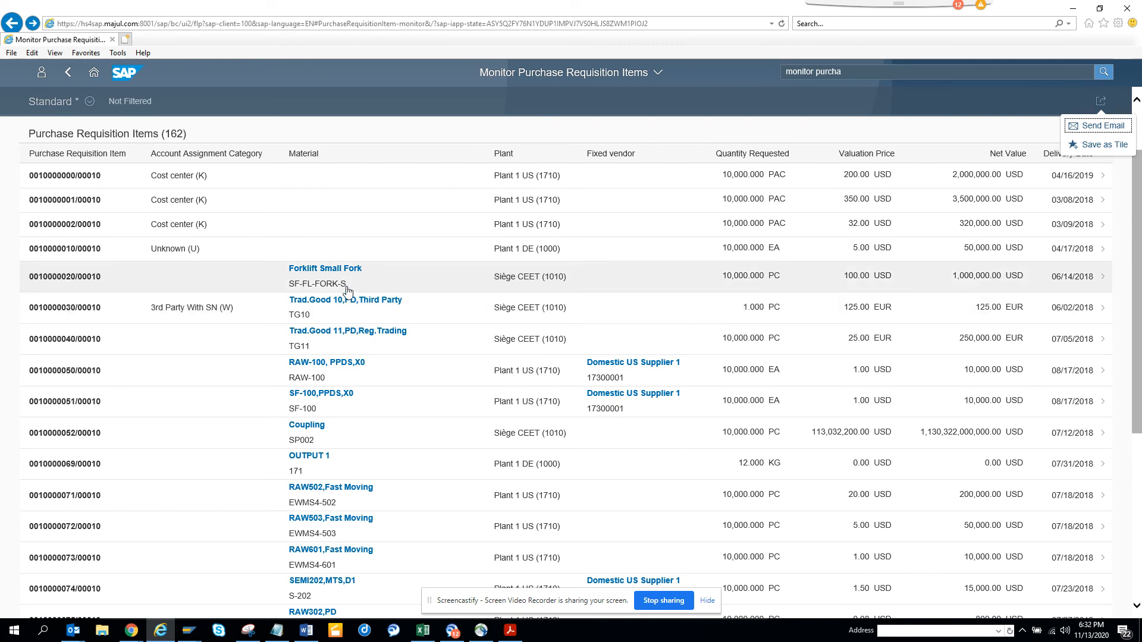
pyautogui.moveTo(127, 105)
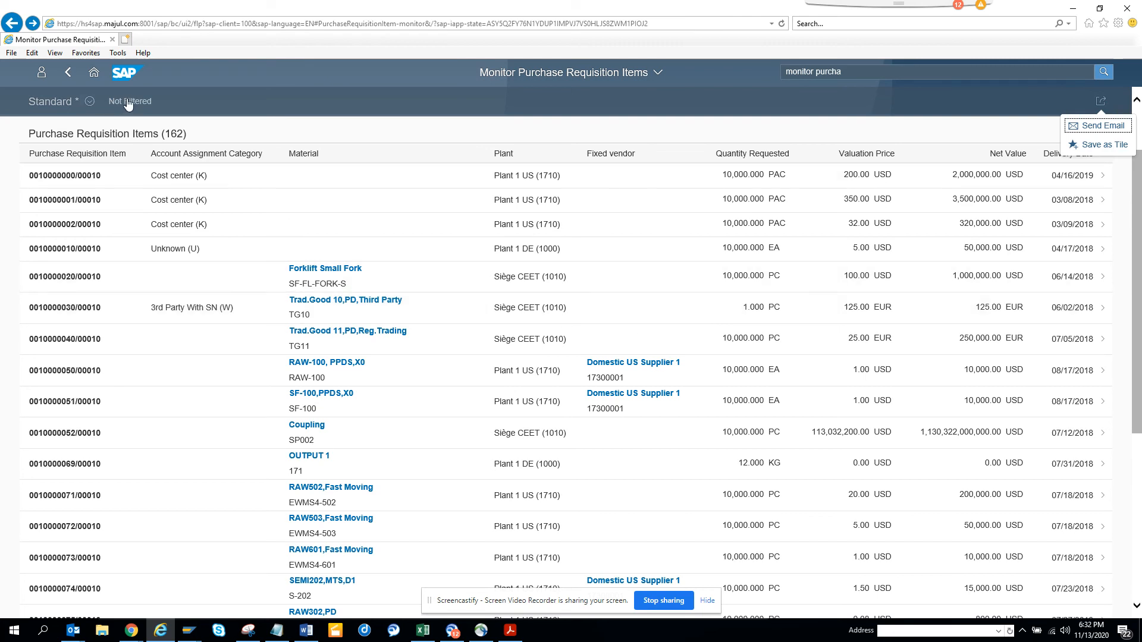
pyautogui.click(129, 100)
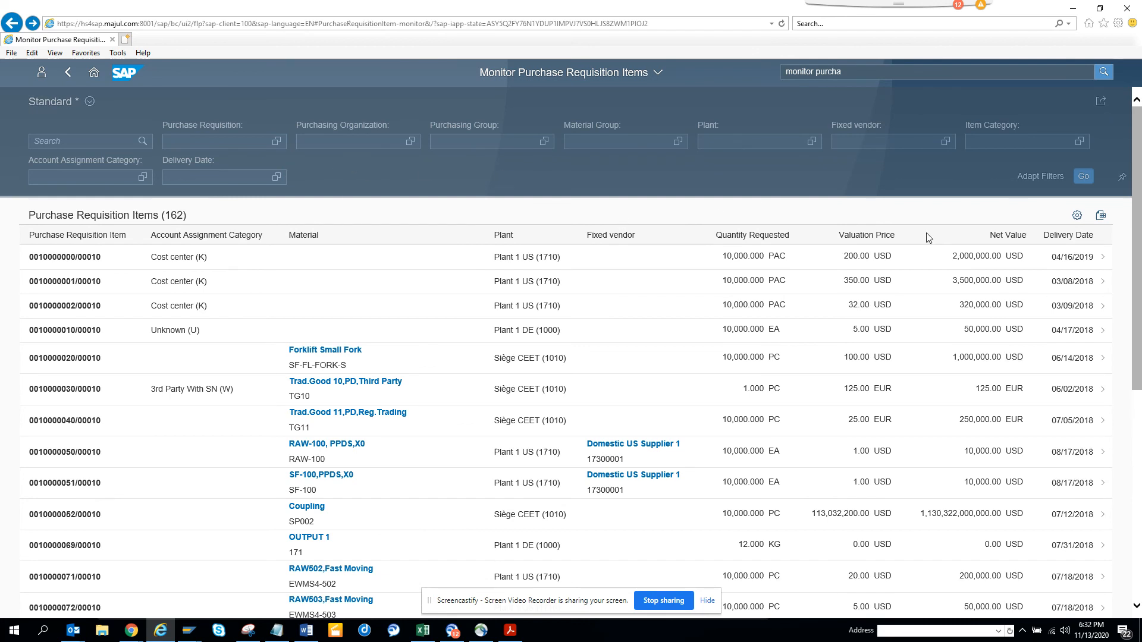
pyautogui.moveTo(1112, 190)
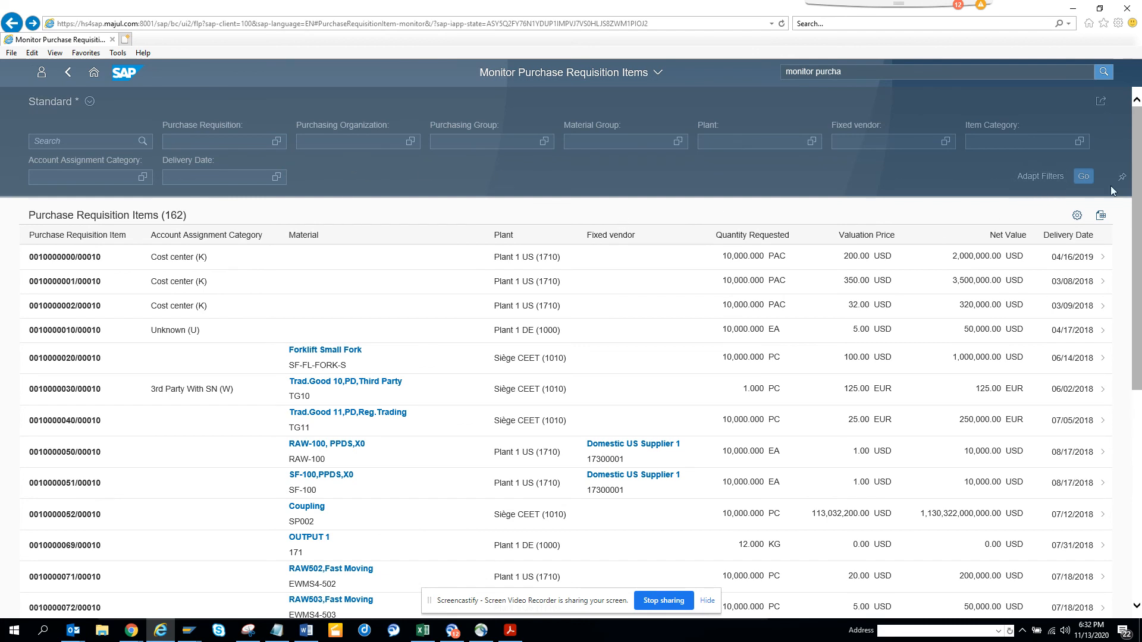
pyautogui.moveTo(1122, 180)
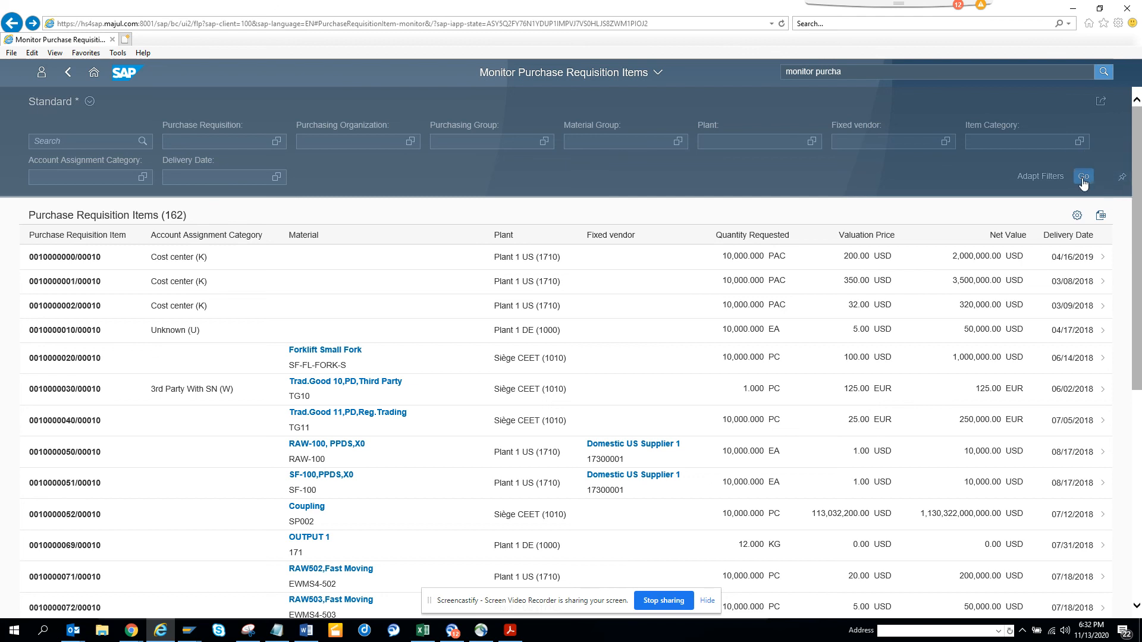
pyautogui.moveTo(756, 185)
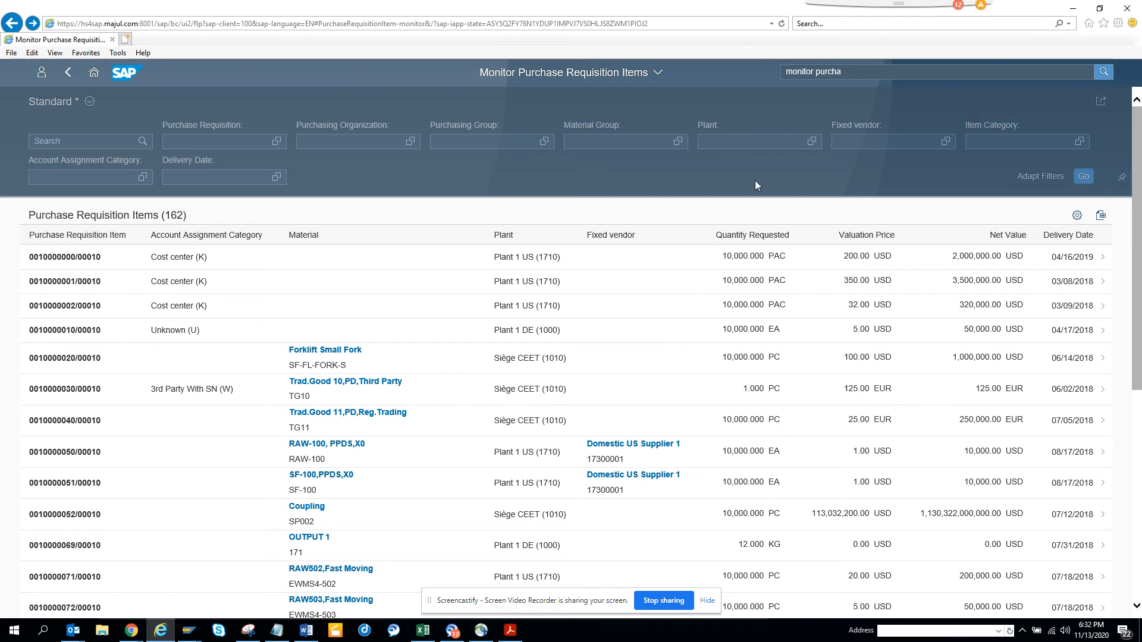
pyautogui.moveTo(683, 181)
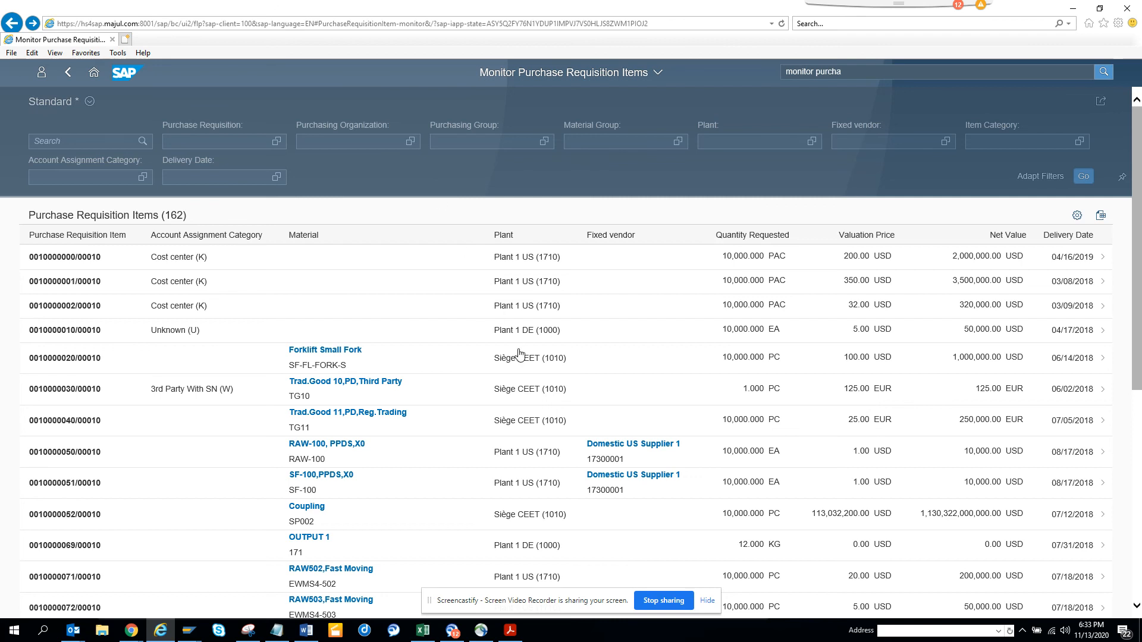
pyautogui.moveTo(621, 518)
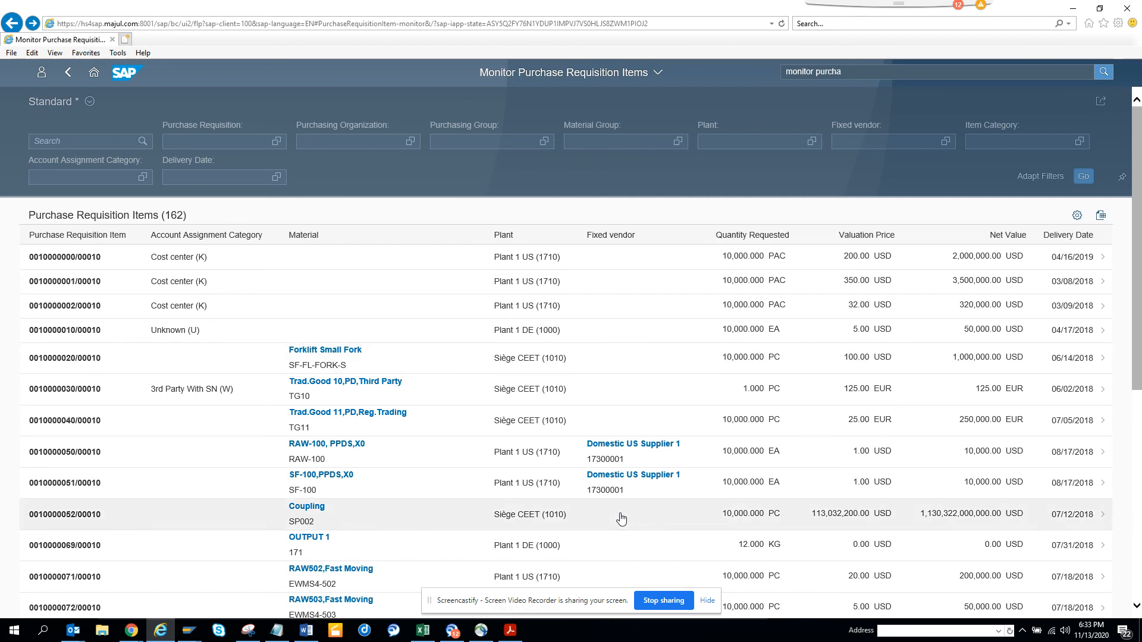